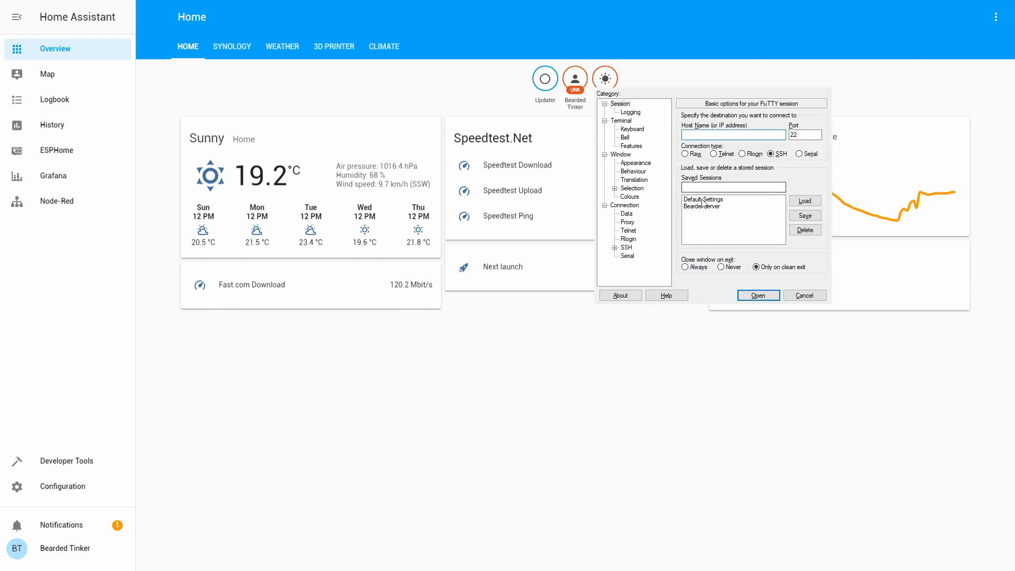
- Connect to the NAS and log in as 'BeardedTinker' with its password to reach the shell prompt
{"action": "left_click", "coordinate": [757, 295]}
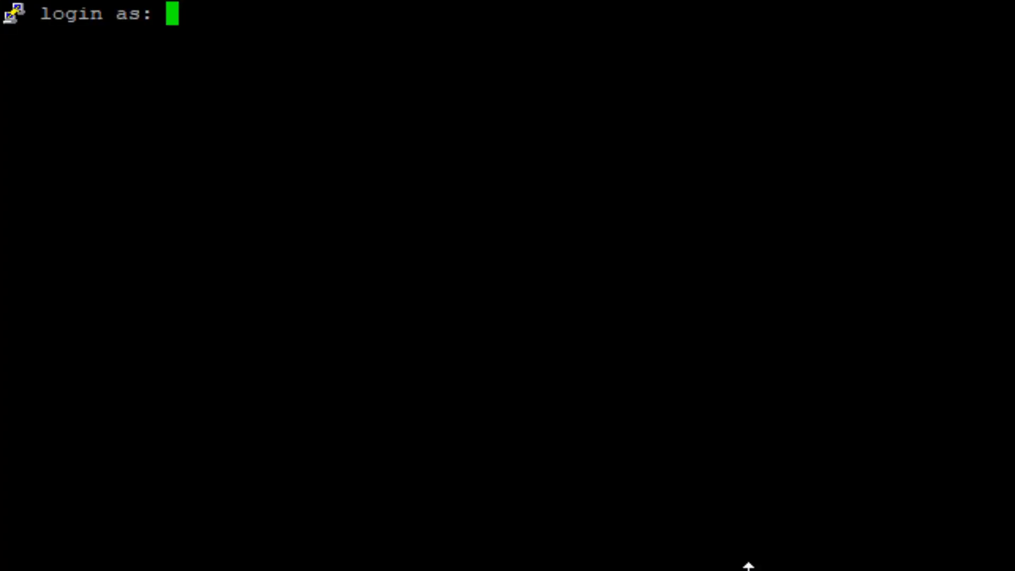
{"action": "mouse_move", "coordinate": [507, 232]}
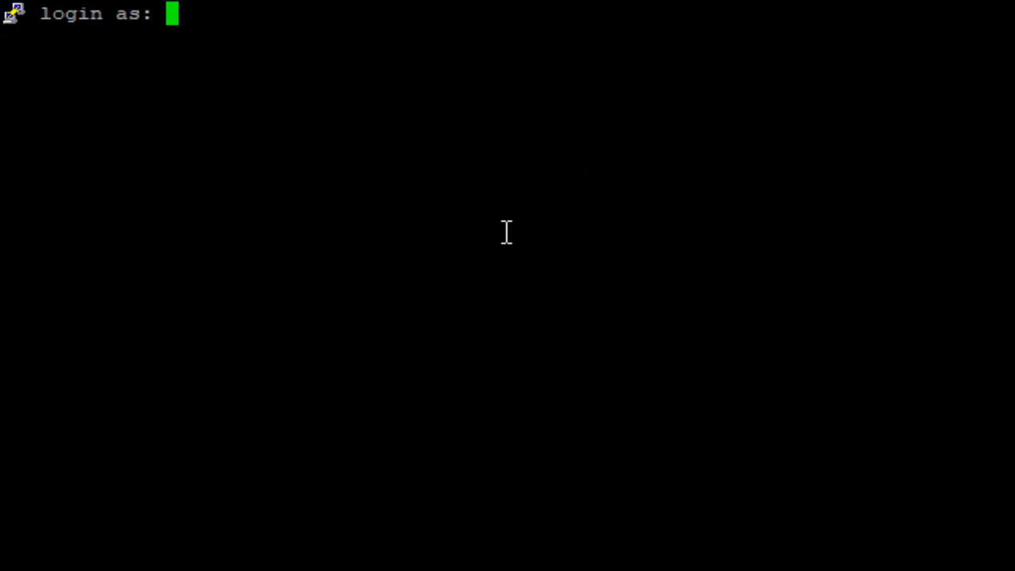
{"action": "type", "text": "Bearded"}
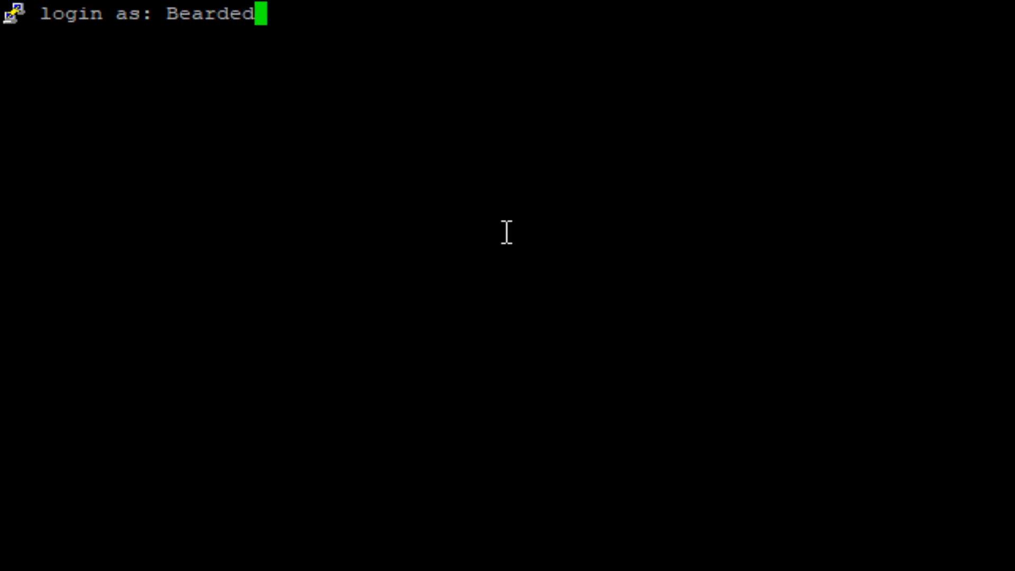
{"action": "type", "text": "Tinker"}
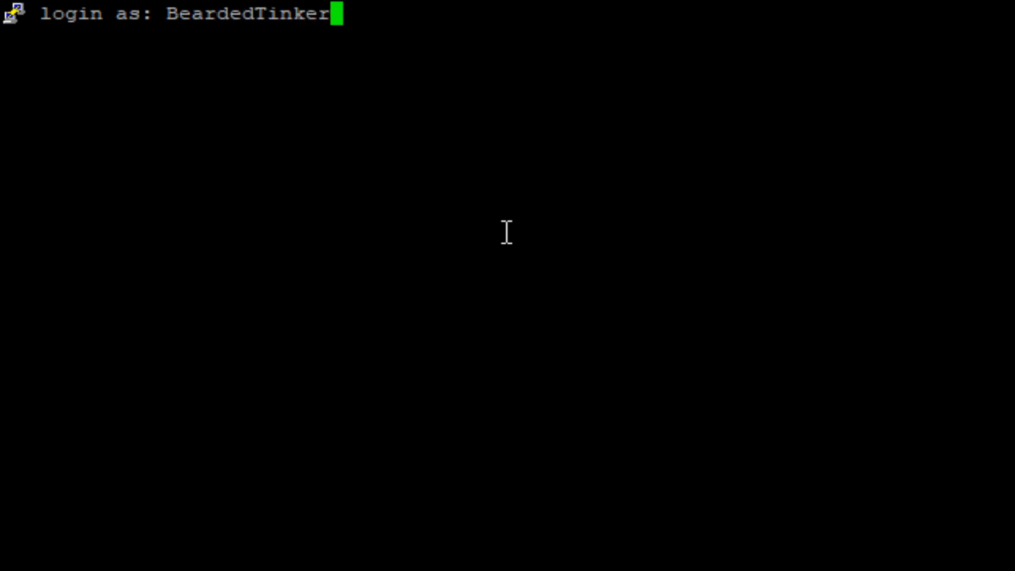
{"action": "key", "text": "Return"}
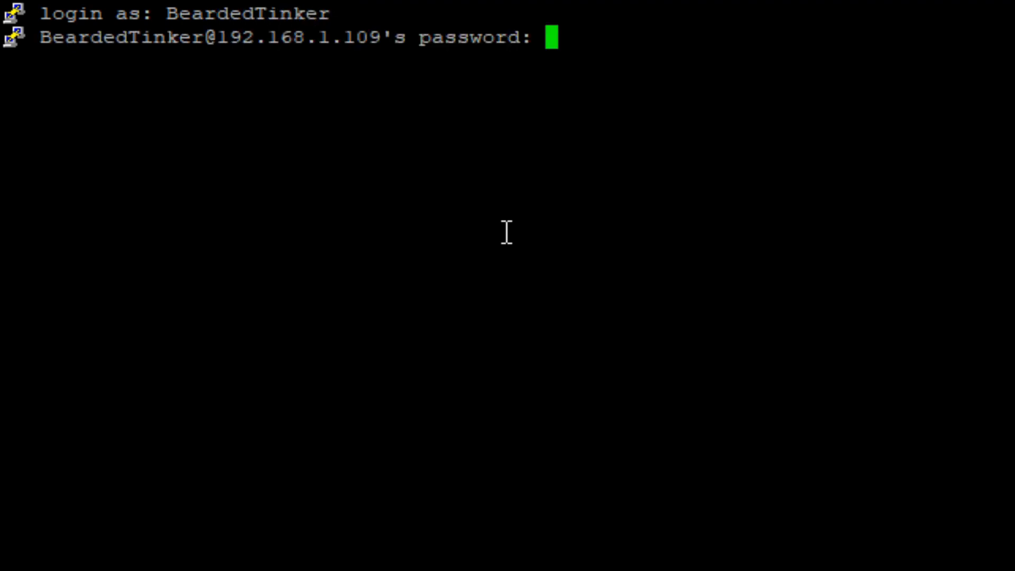
{"action": "key", "text": "Return"}
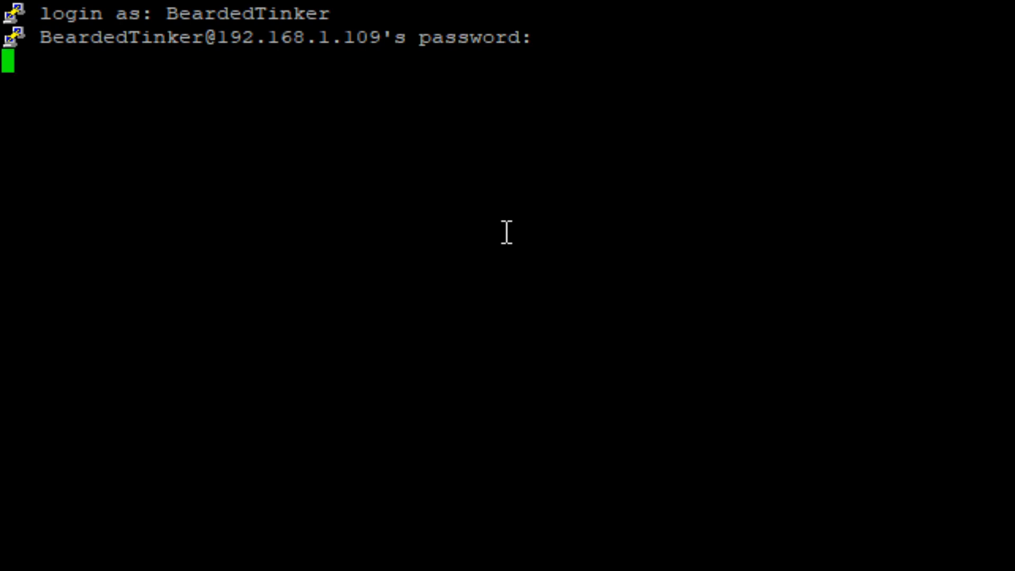
{"action": "key", "text": "Return"}
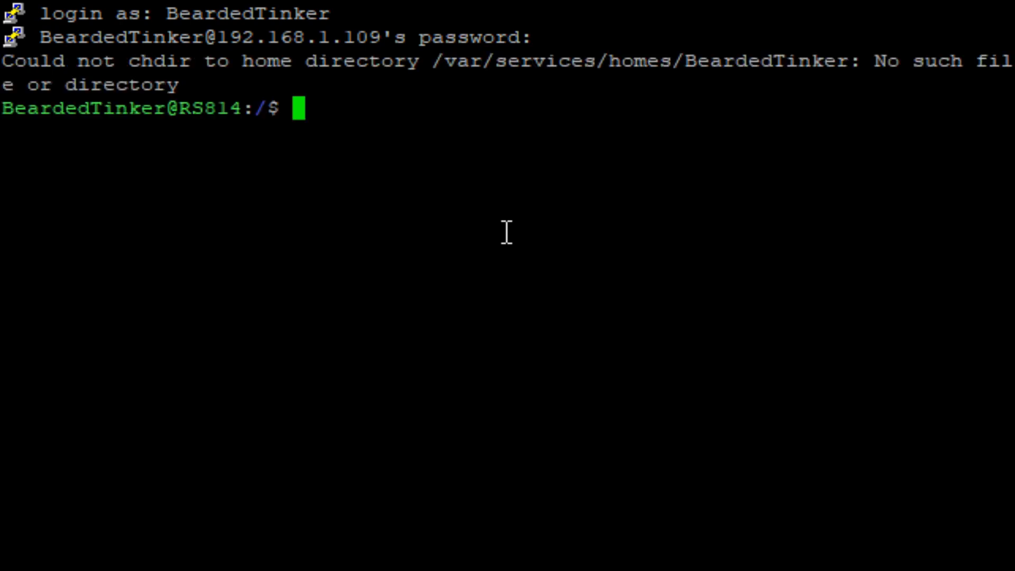
- Change into /volume1/docker and create a 'configurator' directory there with mkdir
{"action": "type", "text": "cd"}
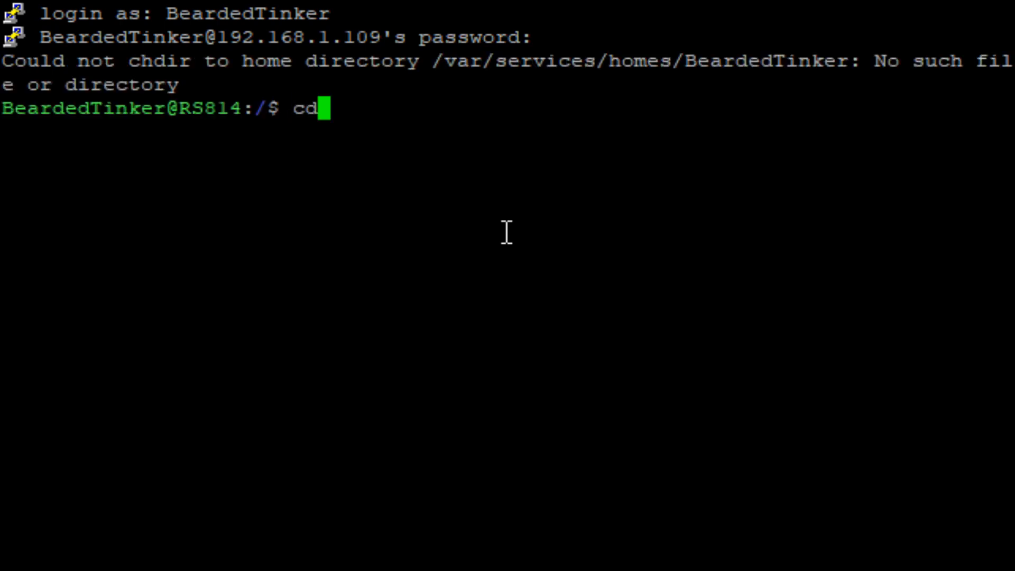
{"action": "type", "text": "/volume1"}
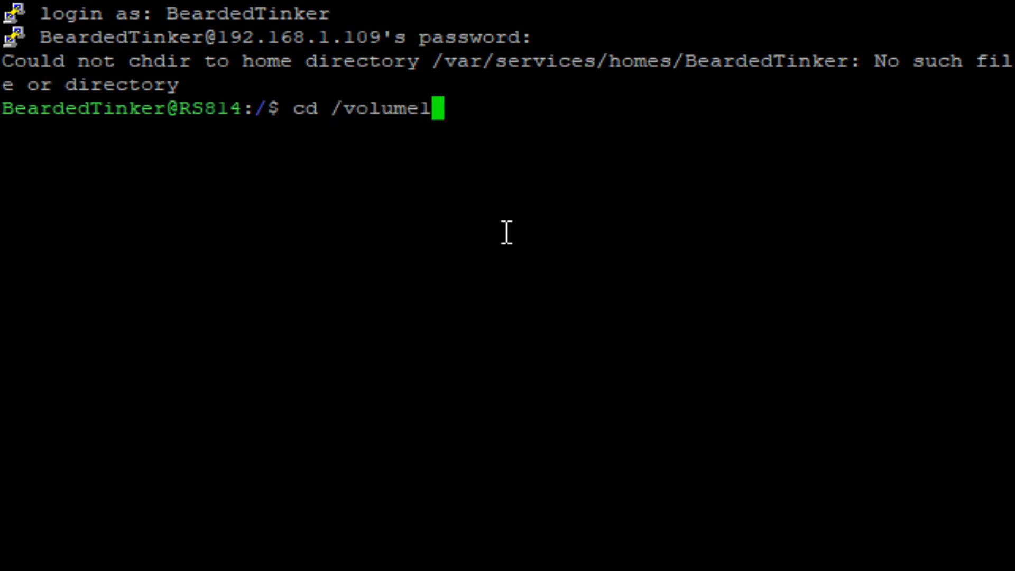
{"action": "key", "text": "Return"}
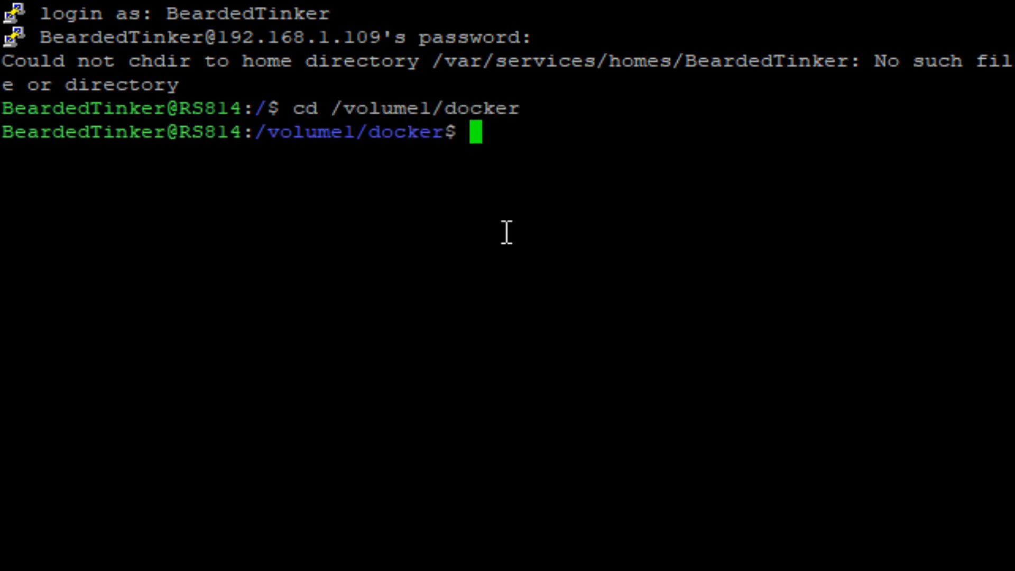
{"action": "type", "text": "m"}
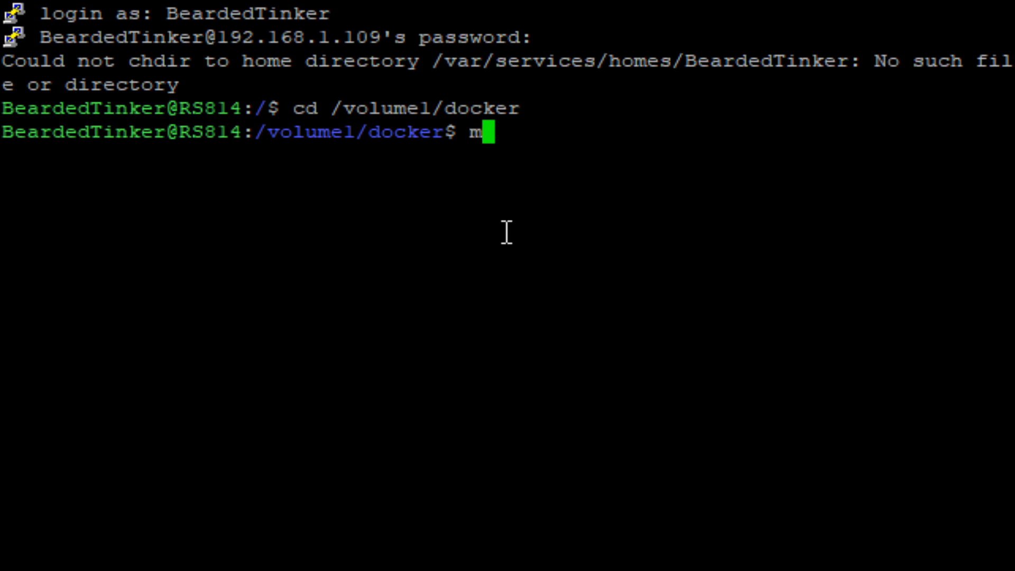
{"action": "type", "text": "kdir"}
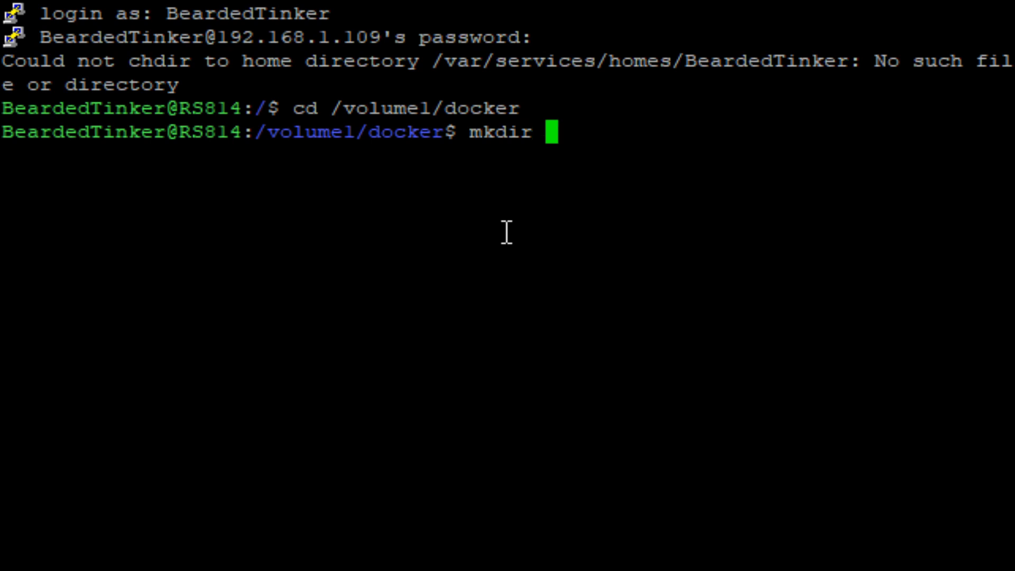
{"action": "type", "text": "co"}
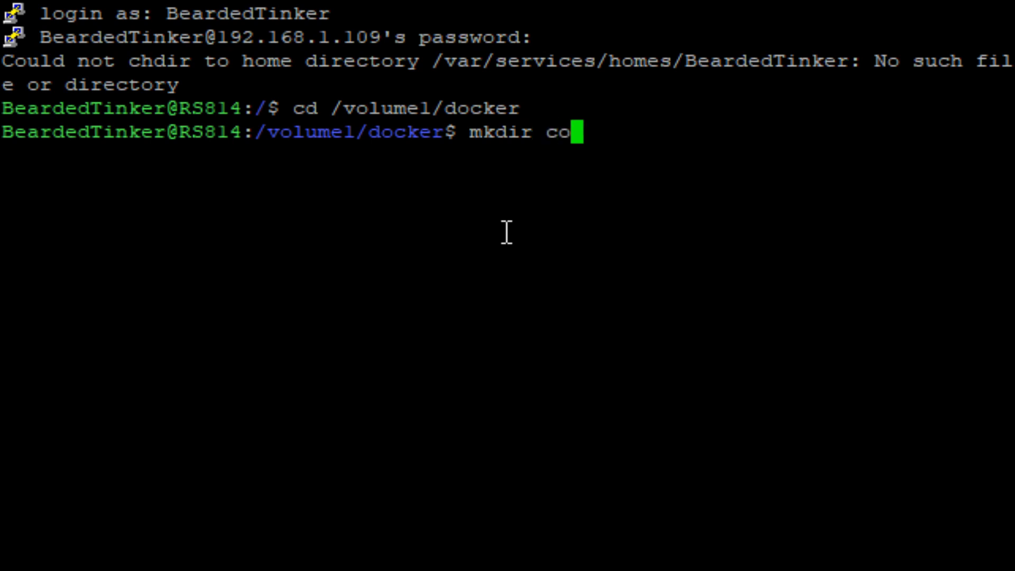
{"action": "type", "text": "nfigurator"}
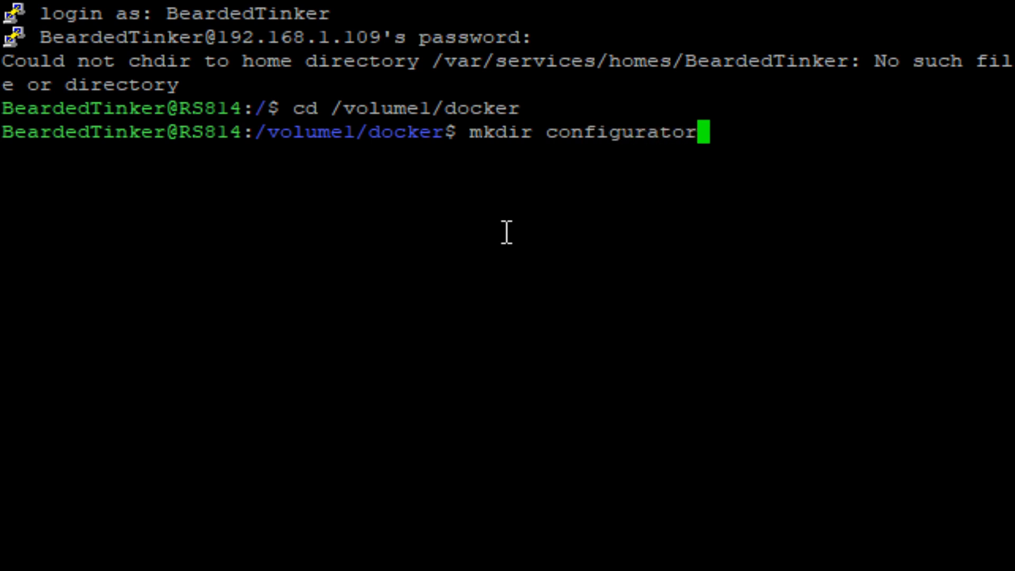
{"action": "key", "text": "Return"}
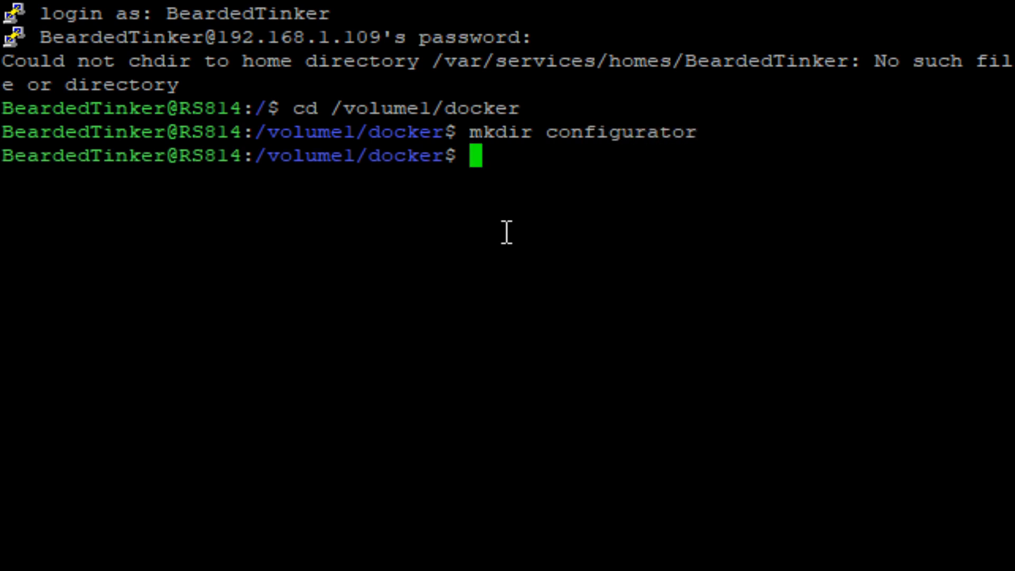
- Clear the screen and begin sudo docker run -tid with --name="configurator" and --net=host
{"action": "type", "text": "clear"}
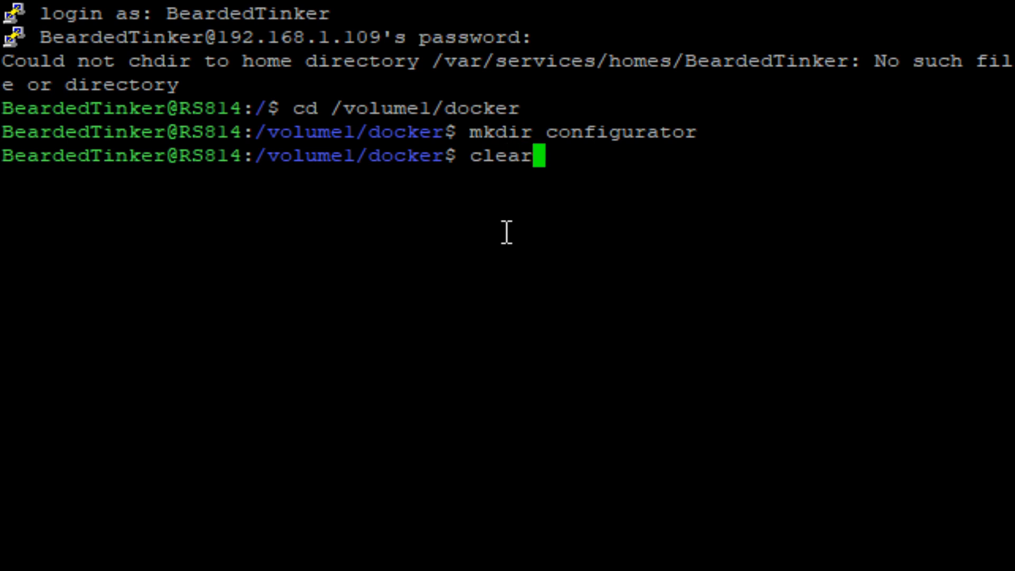
{"action": "key", "text": "Return"}
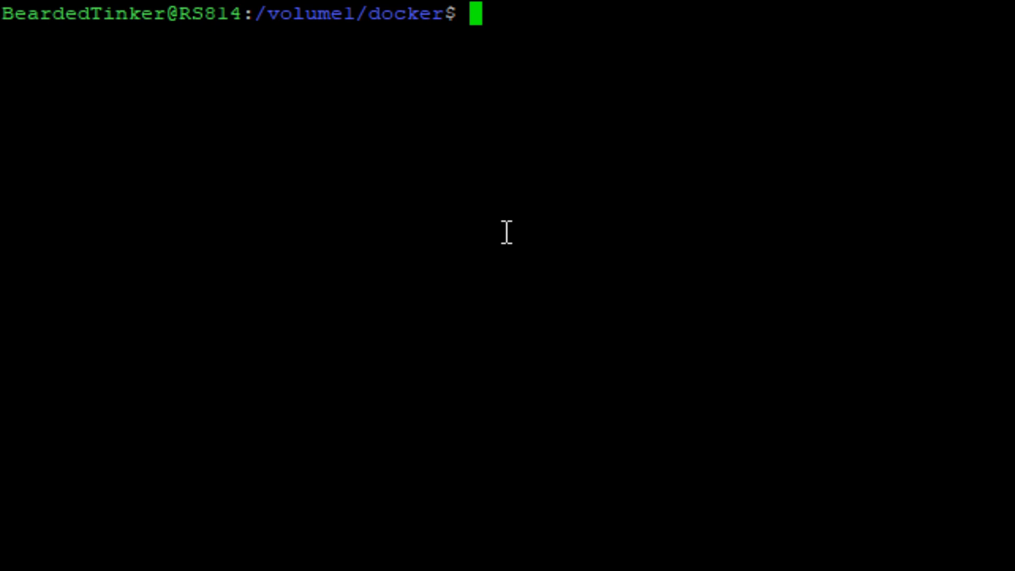
{"action": "type", "text": "sud"}
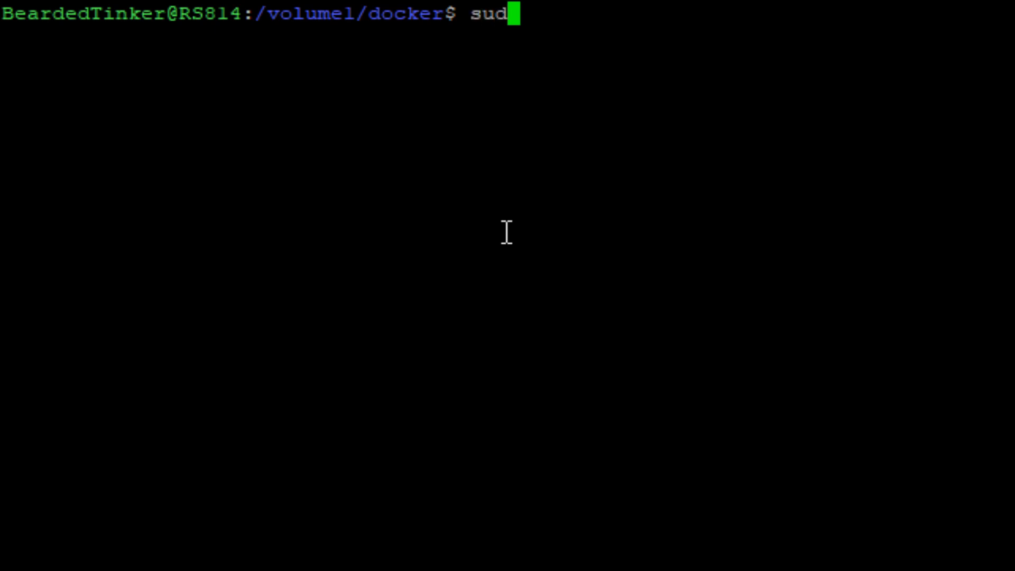
{"action": "type", "text": "o dock"}
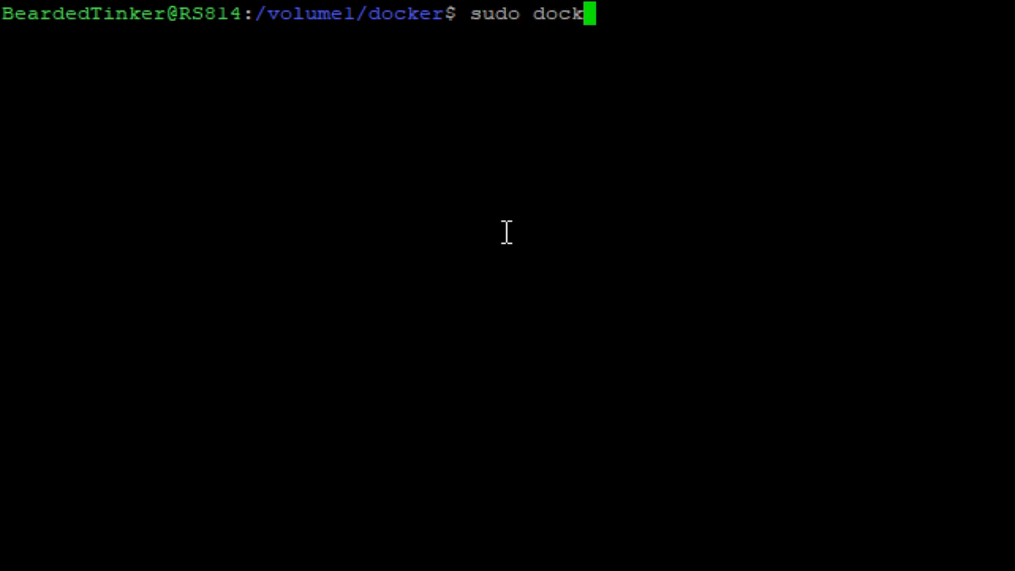
{"action": "type", "text": "er runb"}
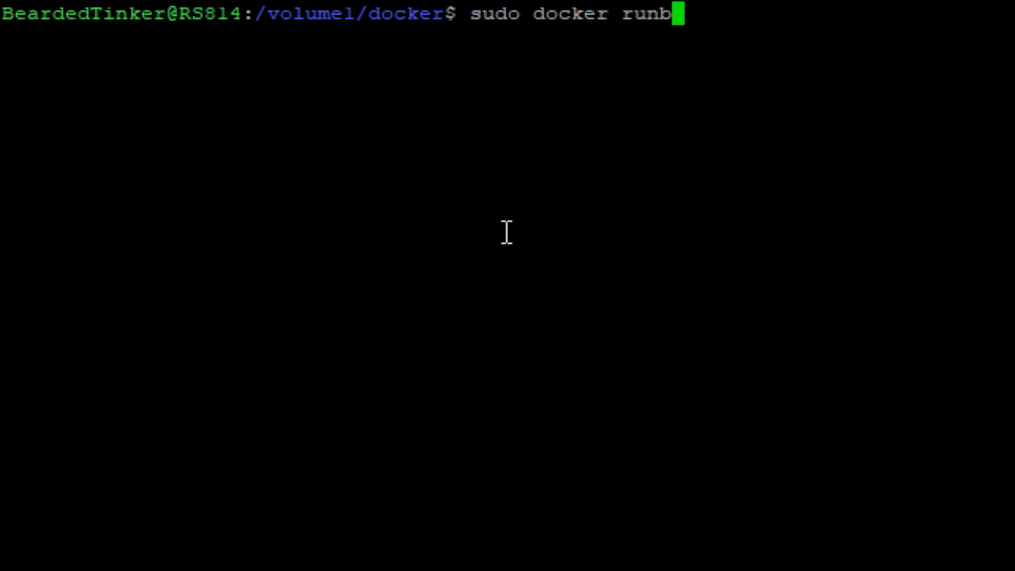
{"action": "type", "text": "-"}
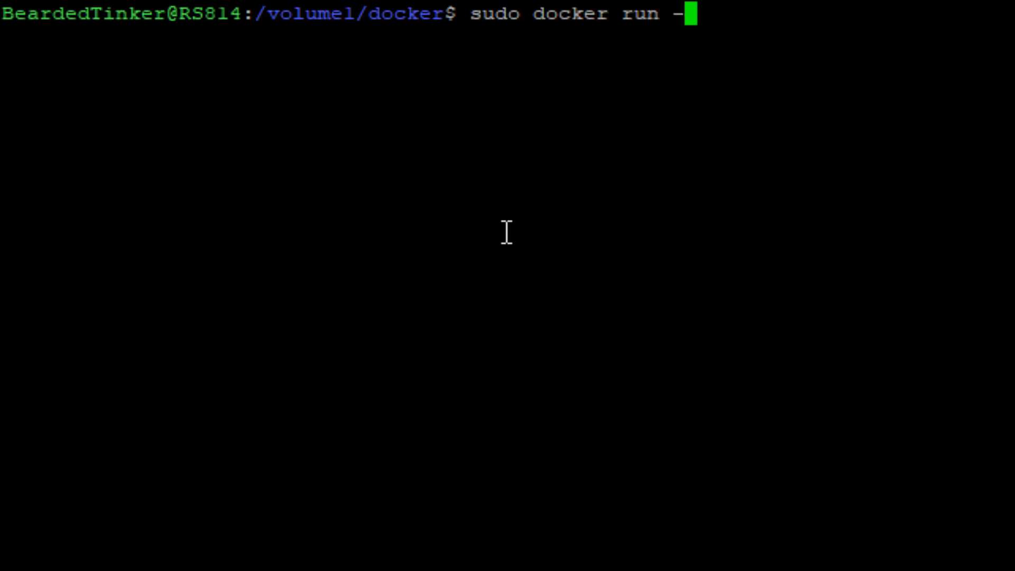
{"action": "type", "text": "tid"}
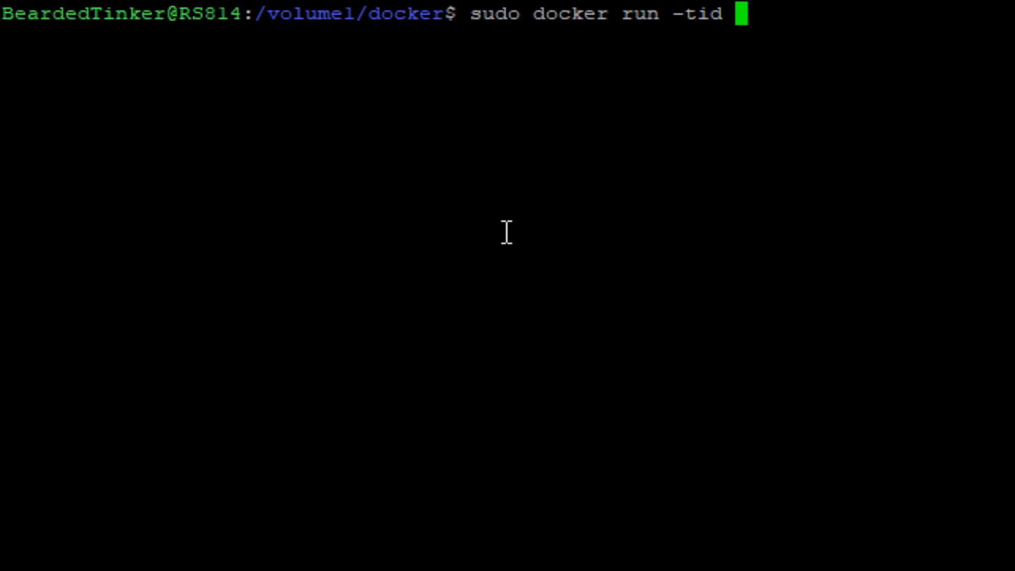
{"action": "type", "text": "--"}
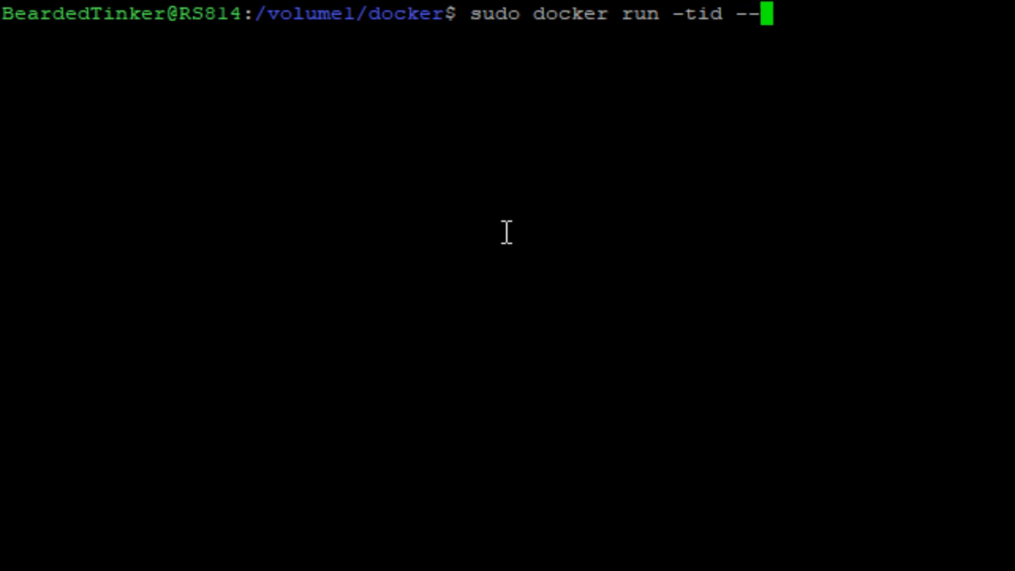
{"action": "type", "text": "name"}
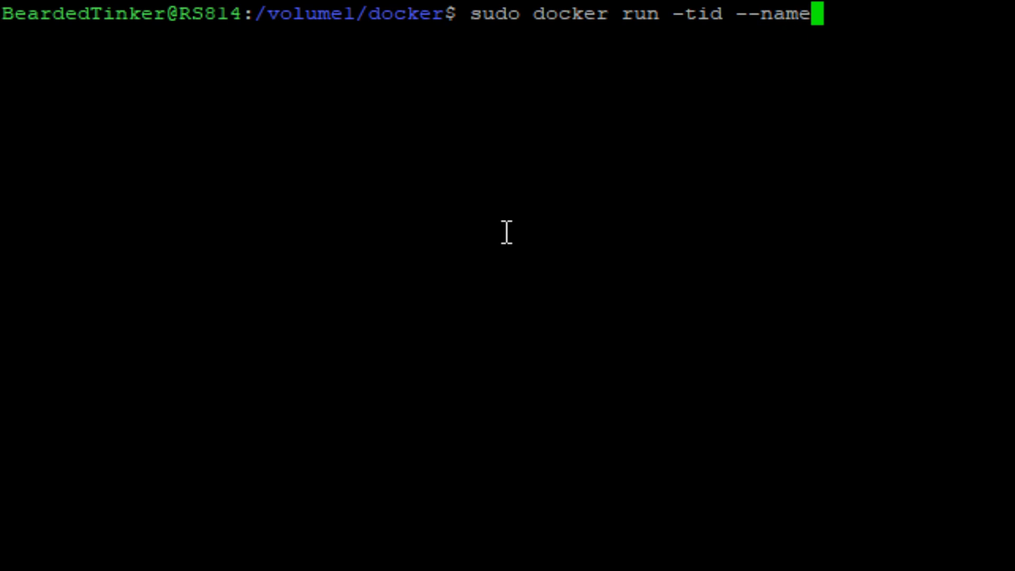
{"action": "type", "text": "=\""}
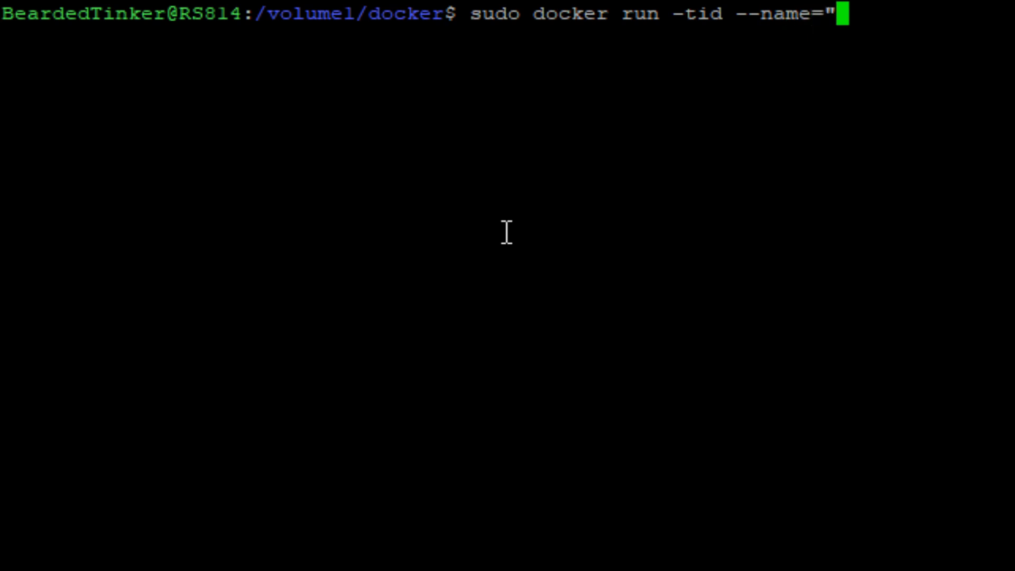
{"action": "type", "text": "configurat"}
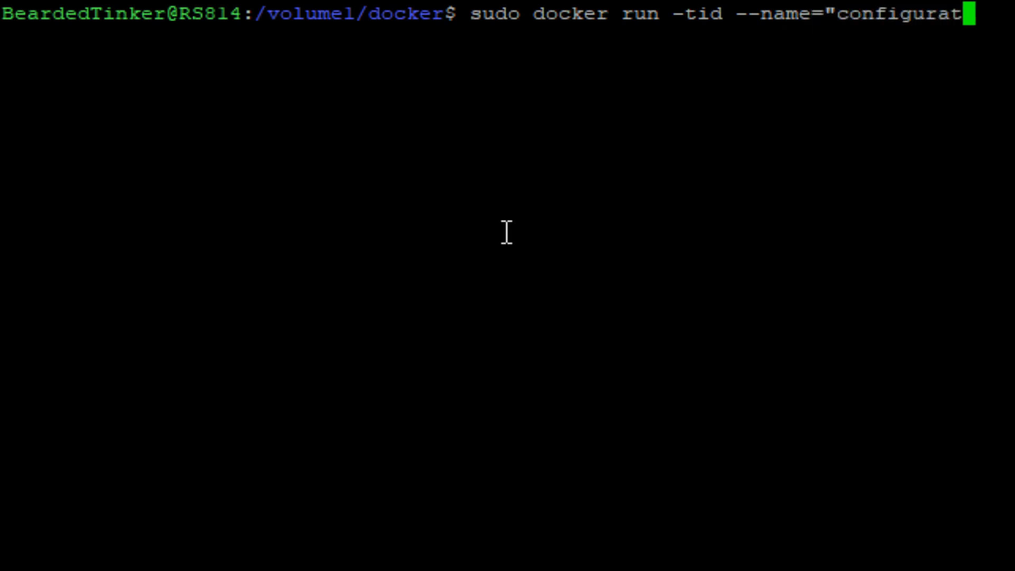
{"action": "type", "text": "or\""}
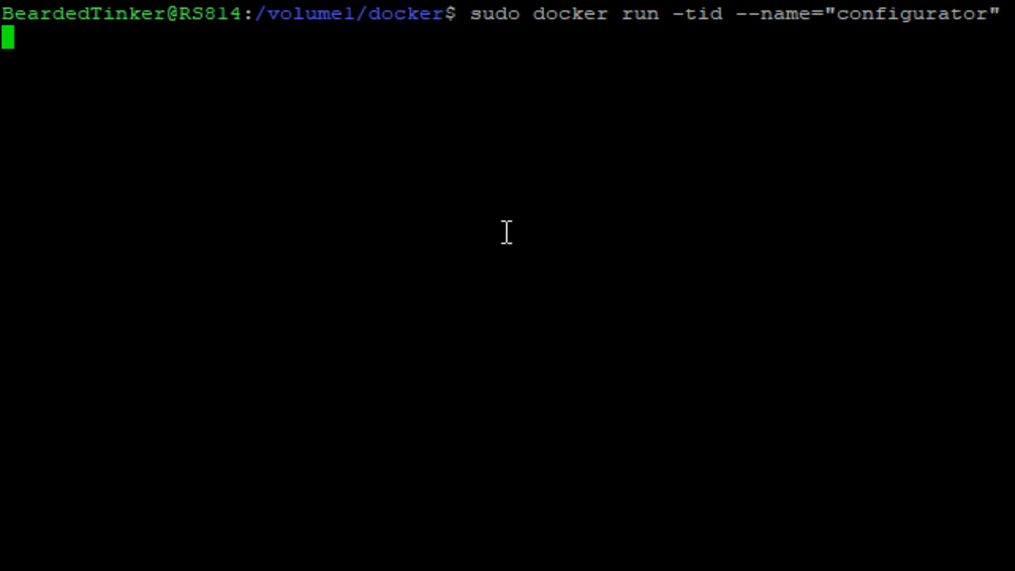
{"action": "type", "text": "--net"}
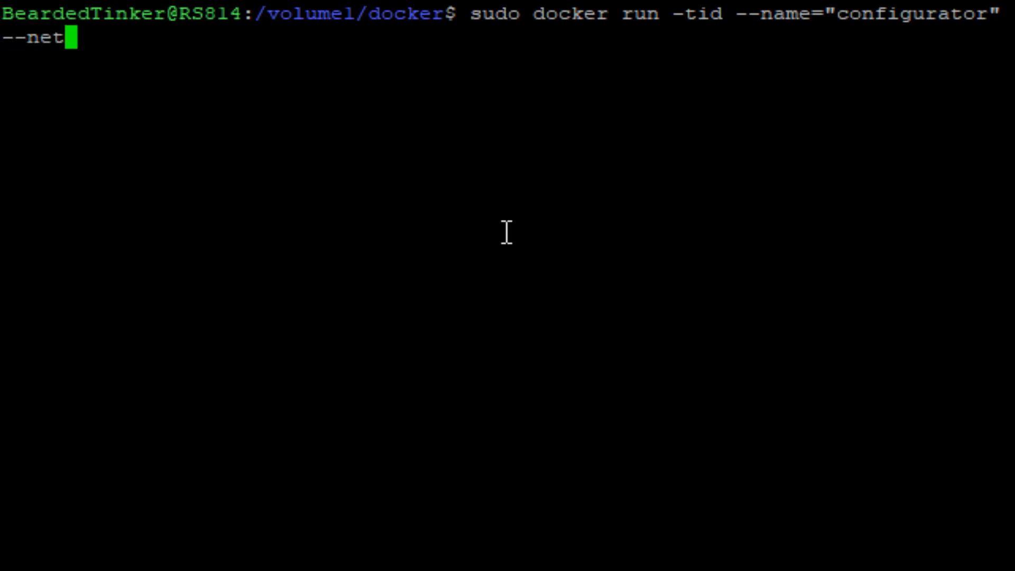
{"action": "type", "text": "=host"}
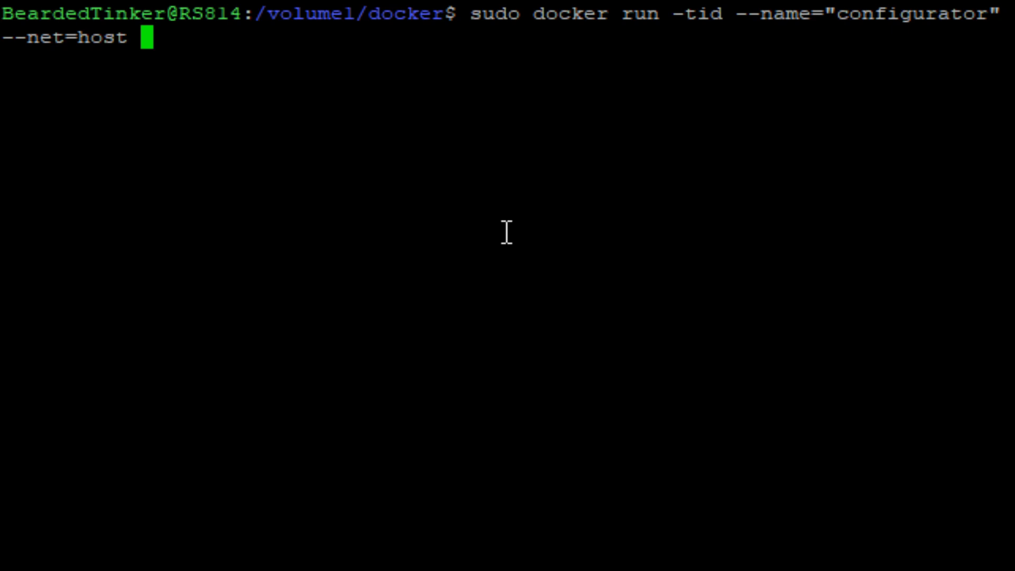
- Mount /volume1/docker/home-assistant as /config and /volume1/docker/configurator as /hass-config
{"action": "type", "text": "-v"}
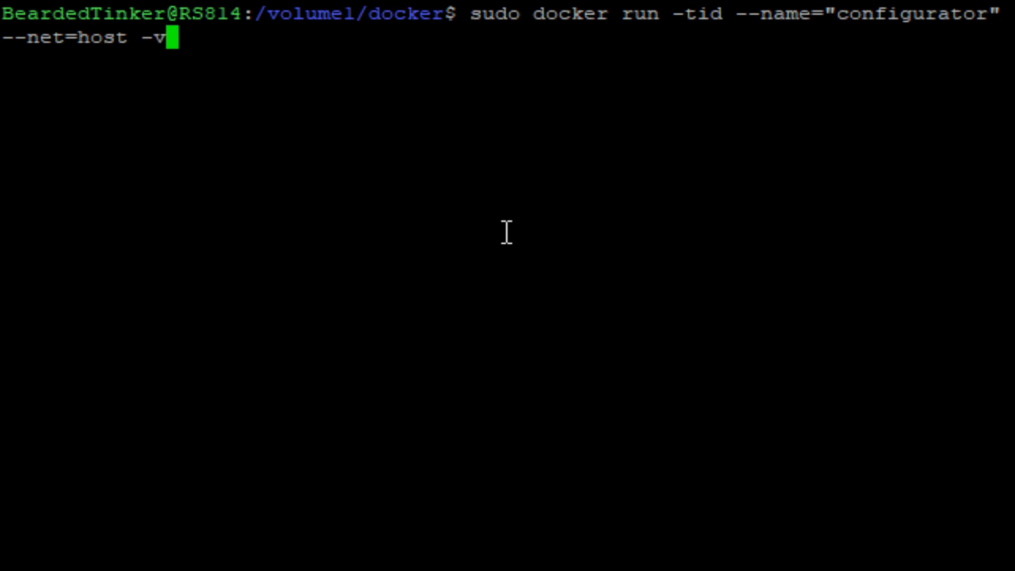
{"action": "type", "text": "/volume"}
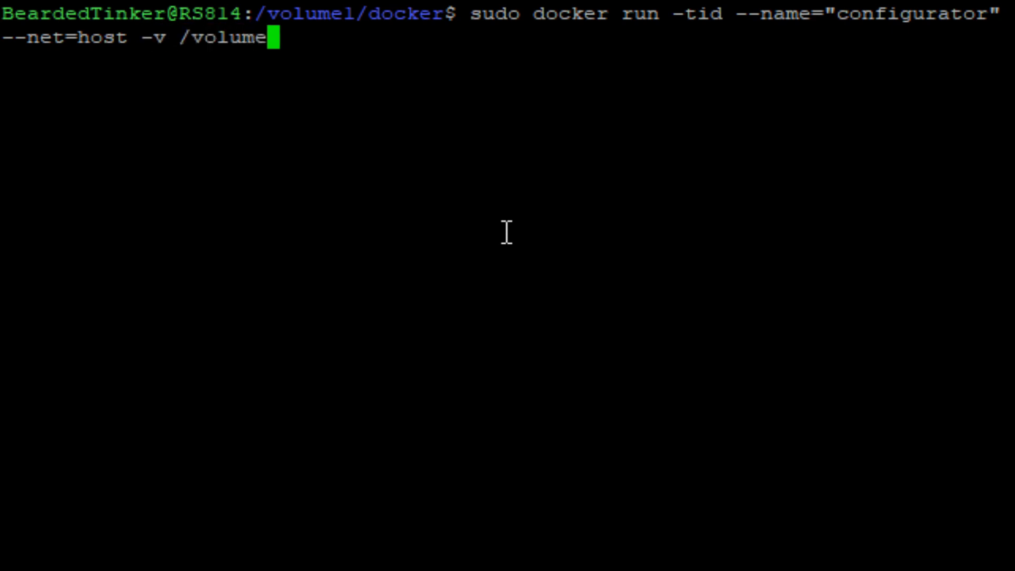
{"action": "type", "text": "1/dock"}
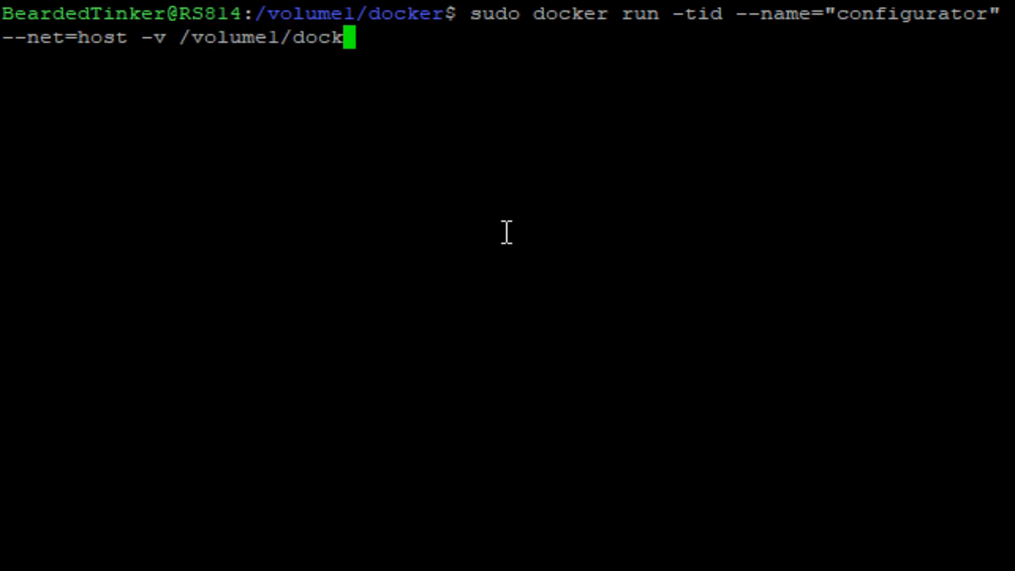
{"action": "type", "text": "er/h"}
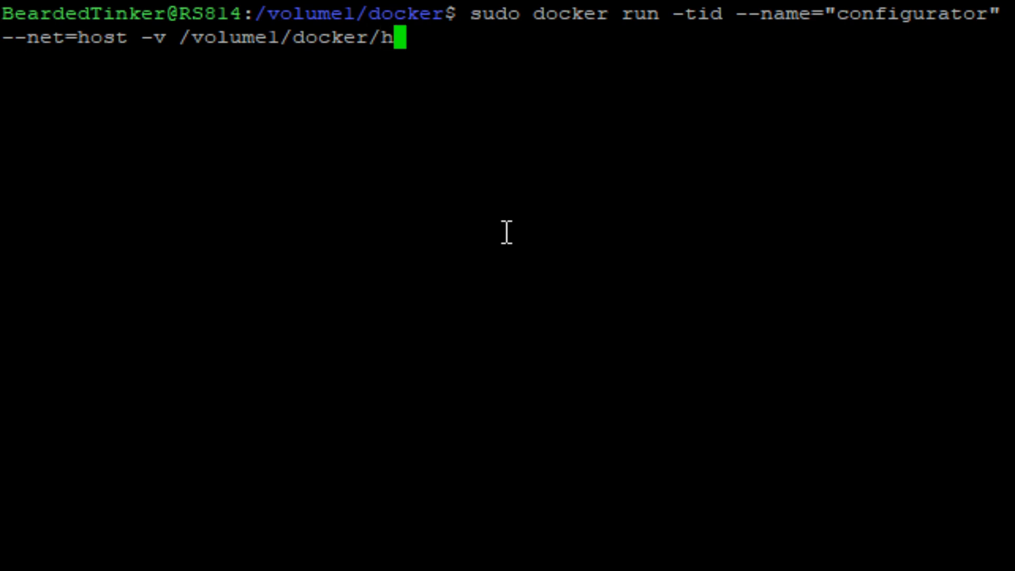
{"action": "type", "text": "ome."}
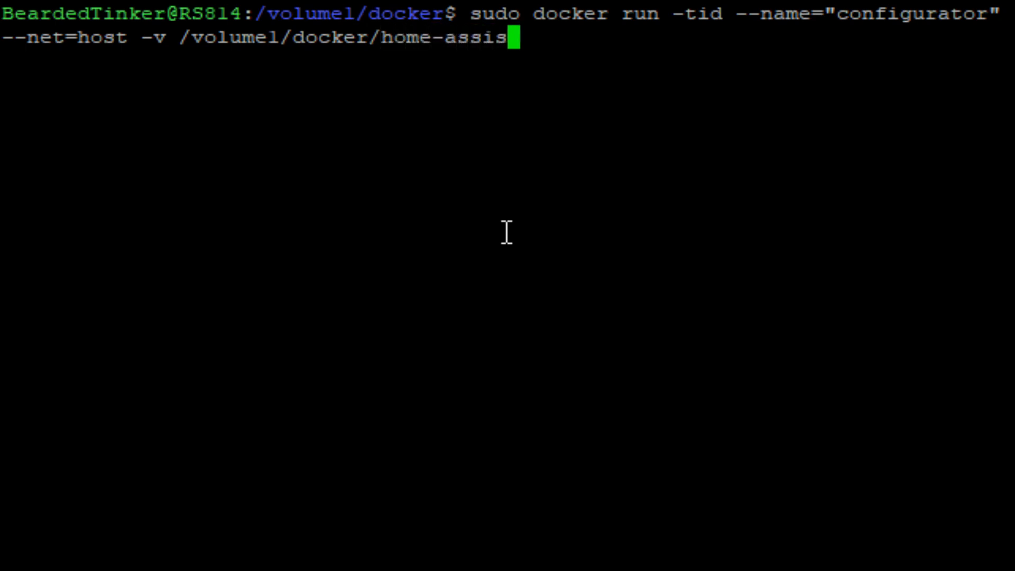
{"action": "type", "text": "tant:/"}
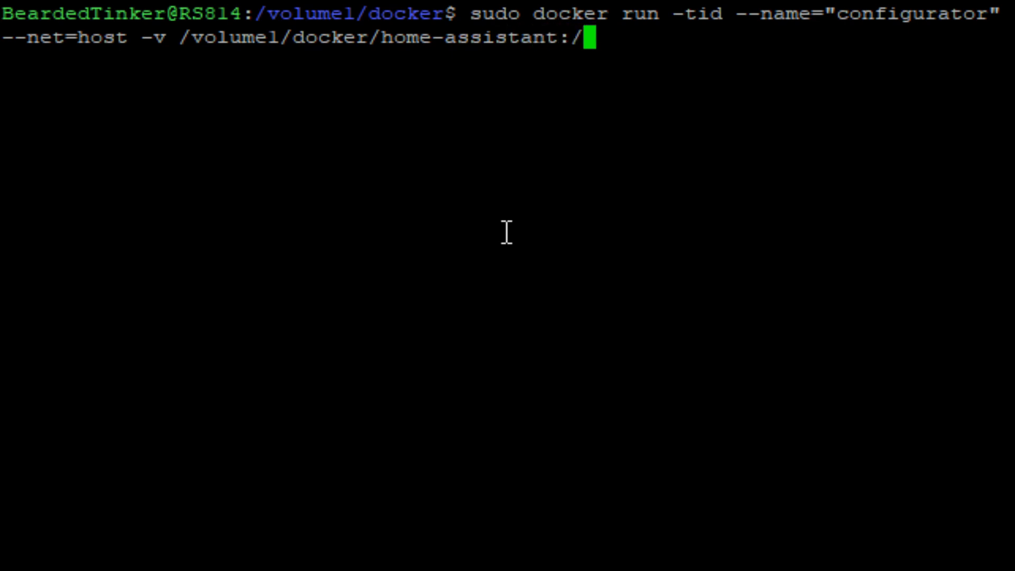
{"action": "type", "text": "config"}
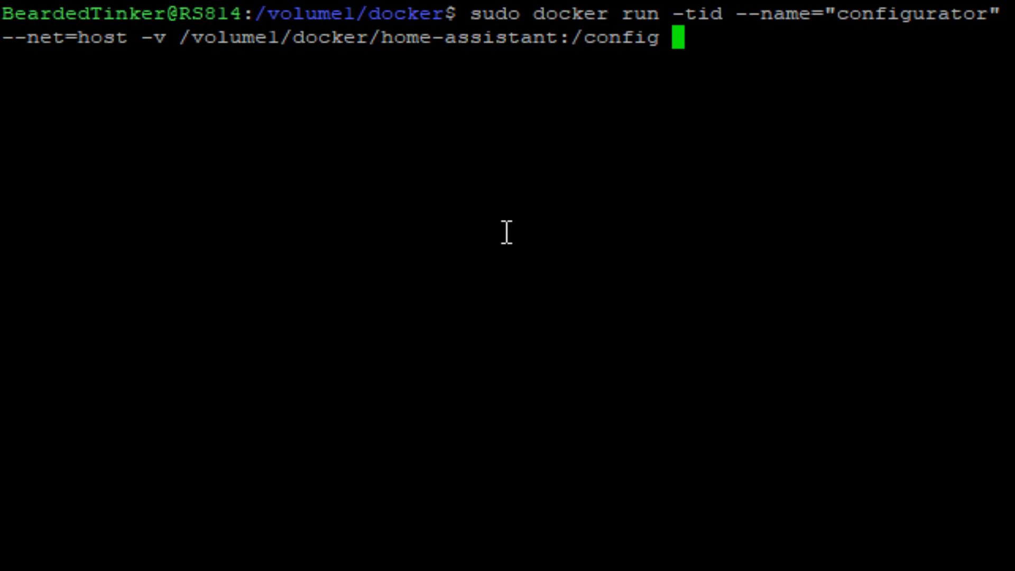
{"action": "type", "text": "-v"}
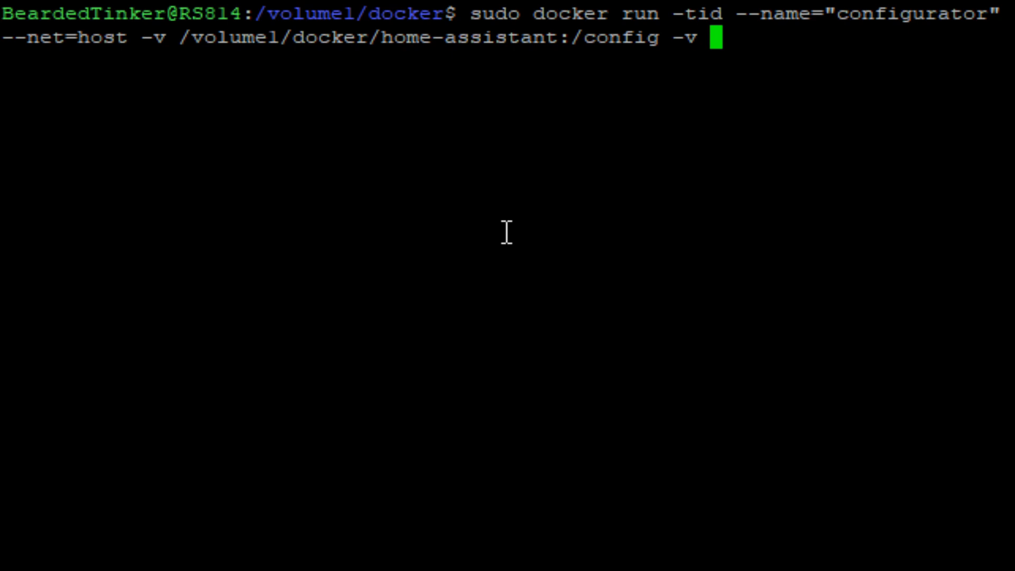
{"action": "type", "text": "/volume"}
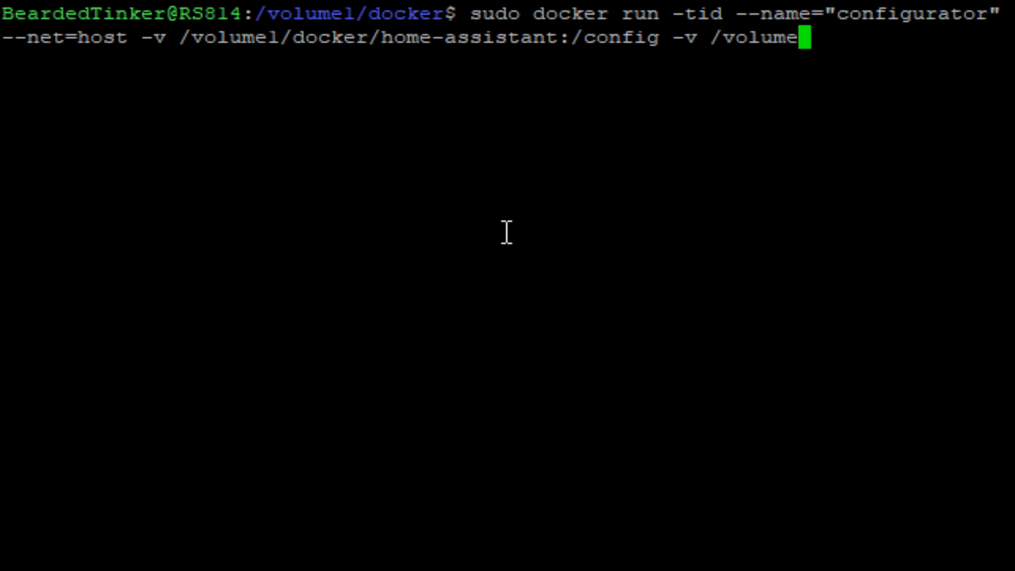
{"action": "type", "text": "1/docker/"}
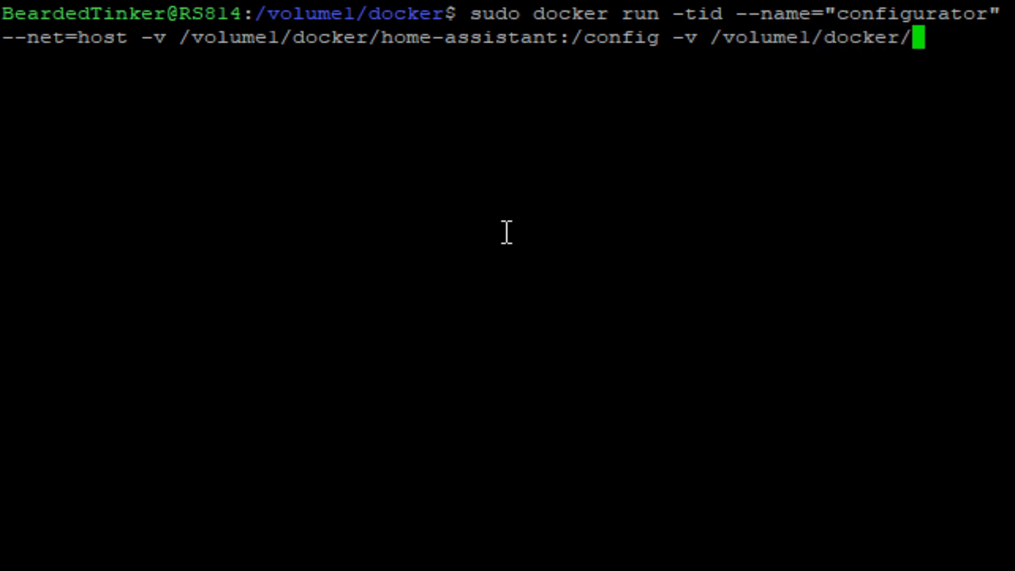
{"action": "type", "text": "configura"}
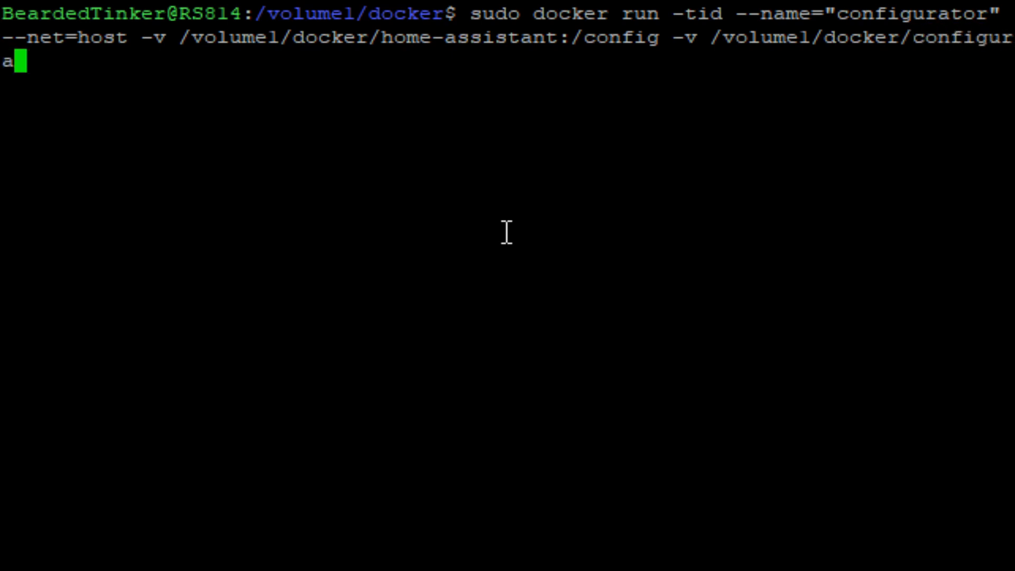
{"action": "type", "text": "tor"}
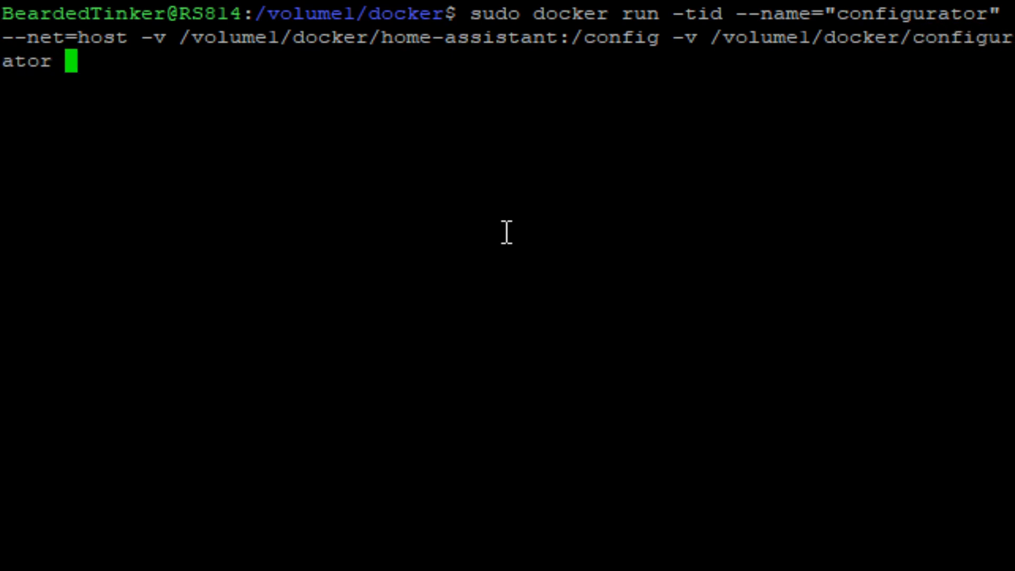
{"action": "type", "text": ":ha"}
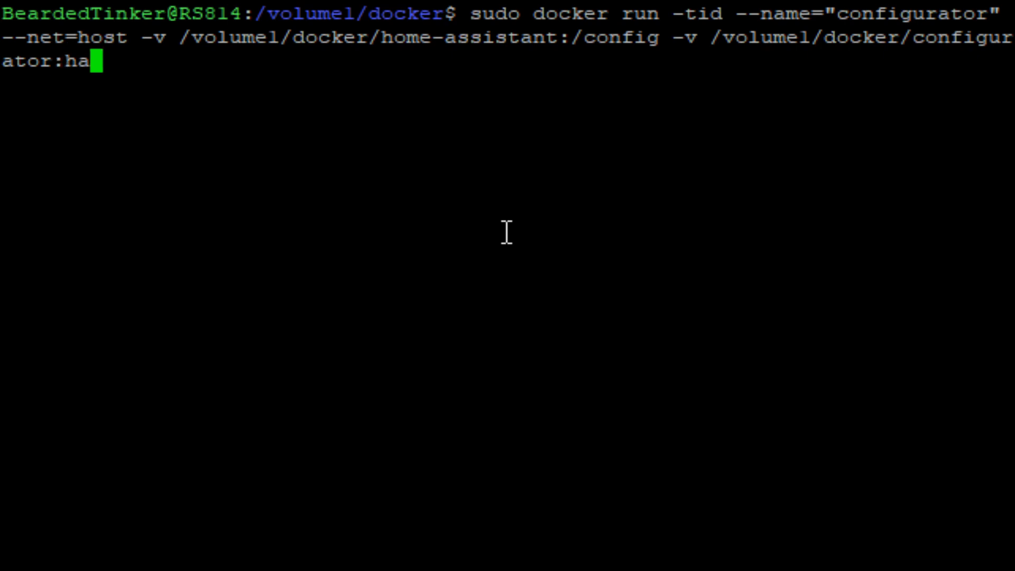
{"action": "type", "text": "s"}
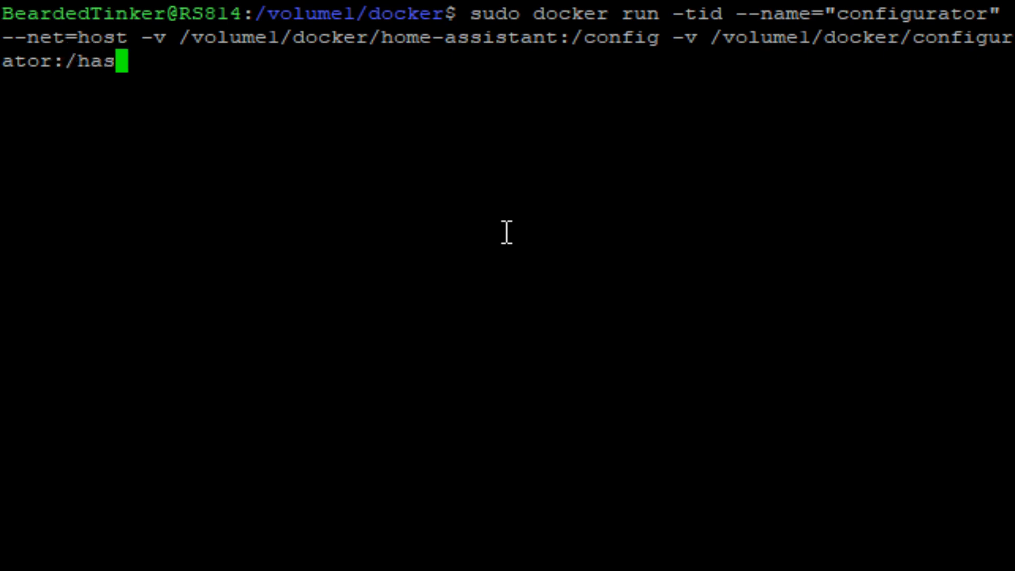
{"action": "type", "text": "s-conf"}
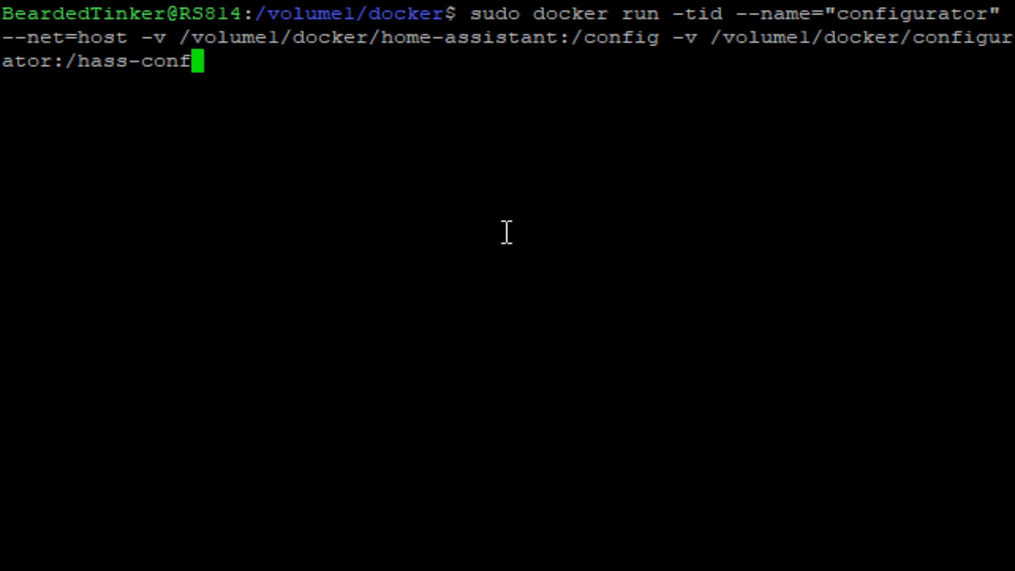
{"action": "type", "text": "ig"}
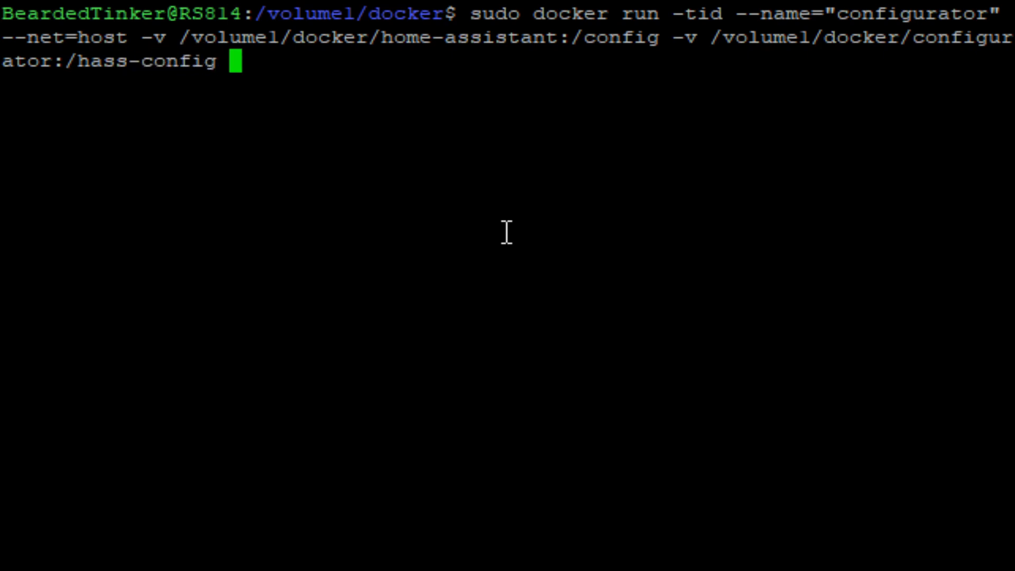
- Use the causticlab/hass-configurator-docker:x86_64 image and submit the command to sudo
{"action": "type", "text": "cau"}
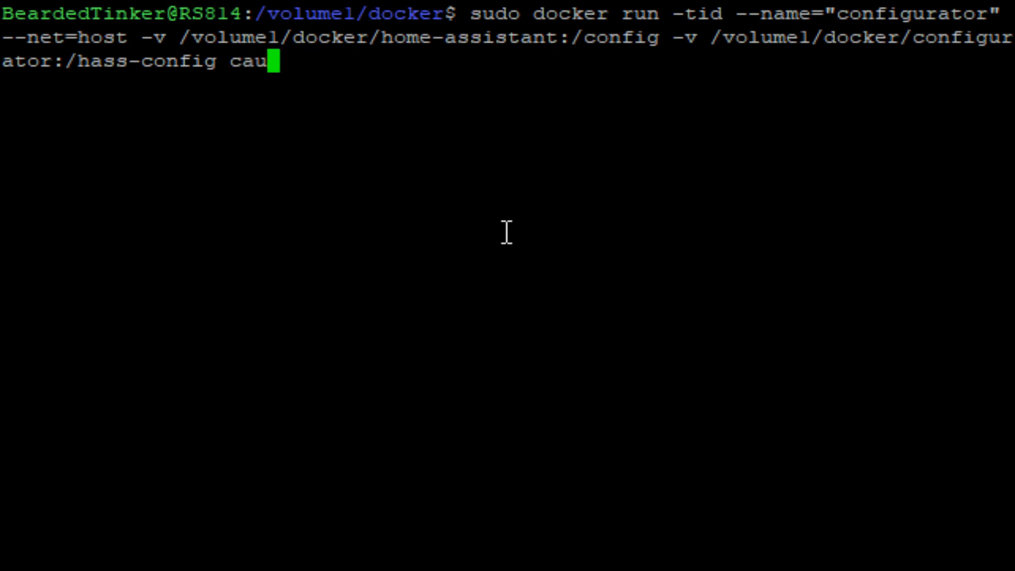
{"action": "type", "text": "sti"}
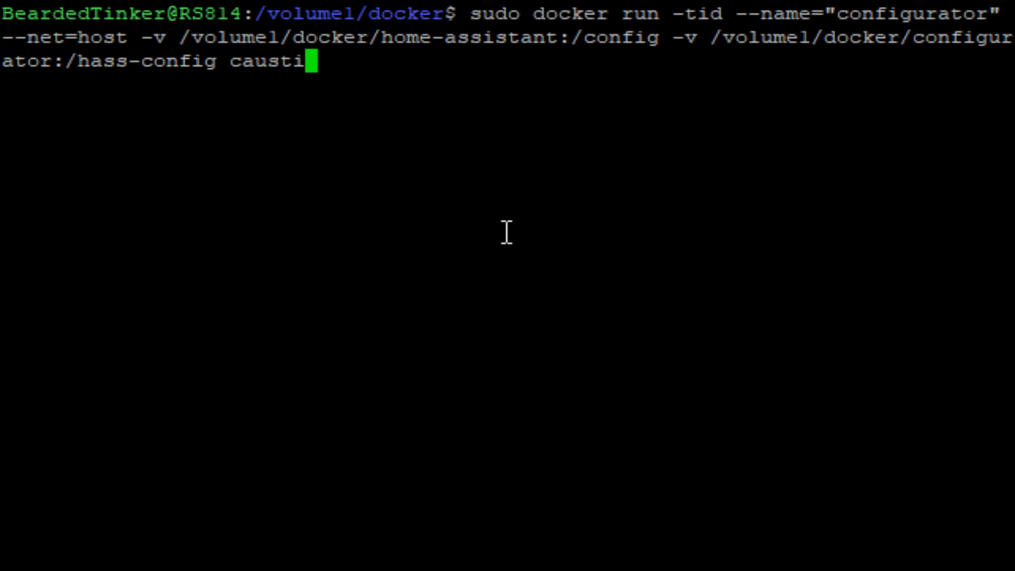
{"action": "type", "text": "clab"}
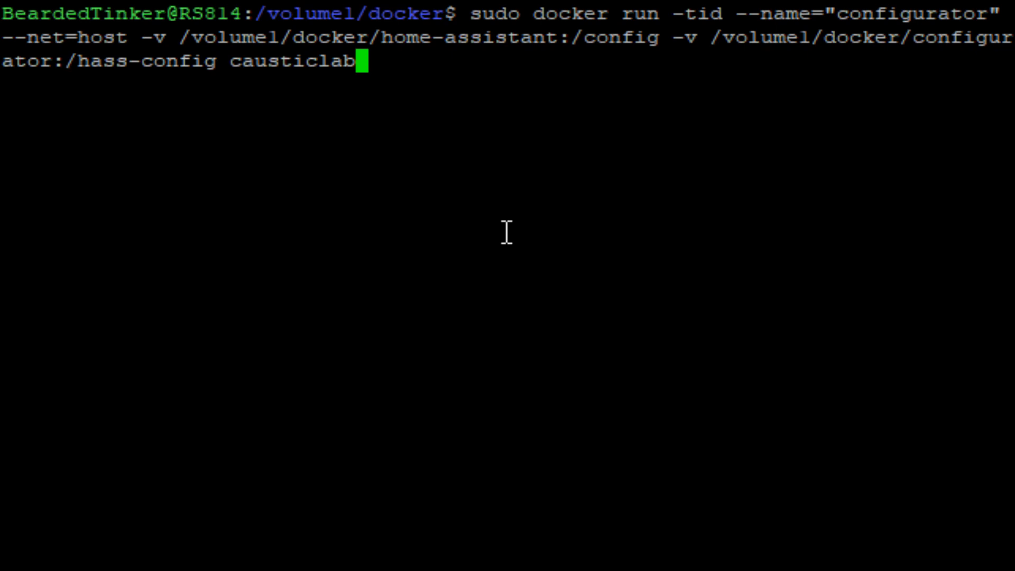
{"action": "type", "text": "/"}
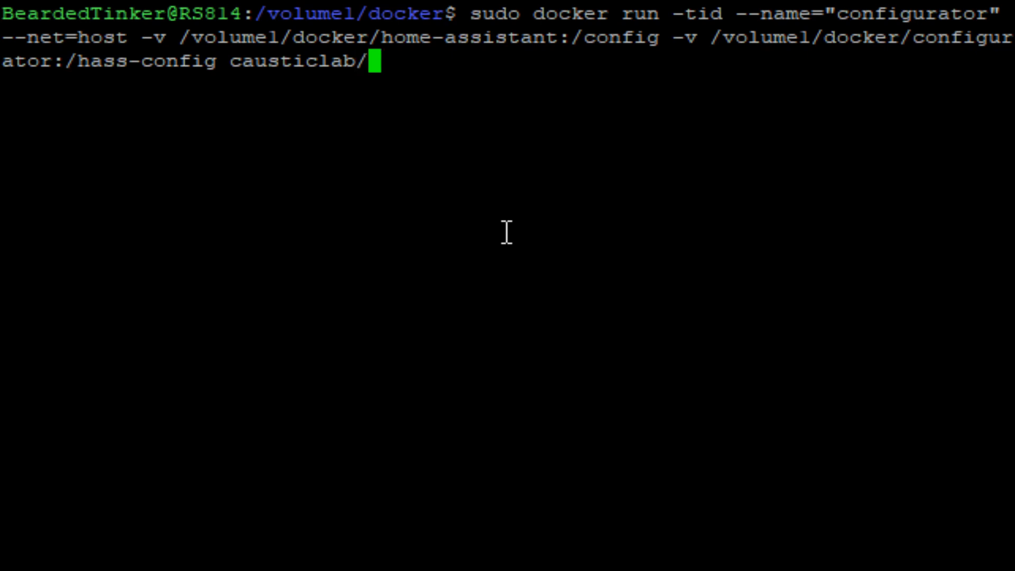
{"action": "type", "text": "ha"}
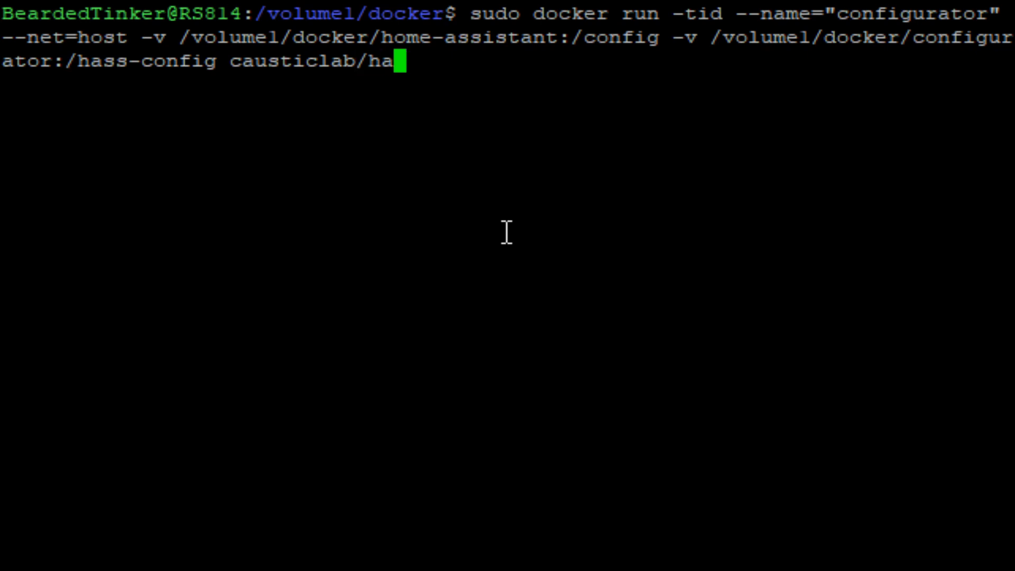
{"action": "type", "text": "ss-"}
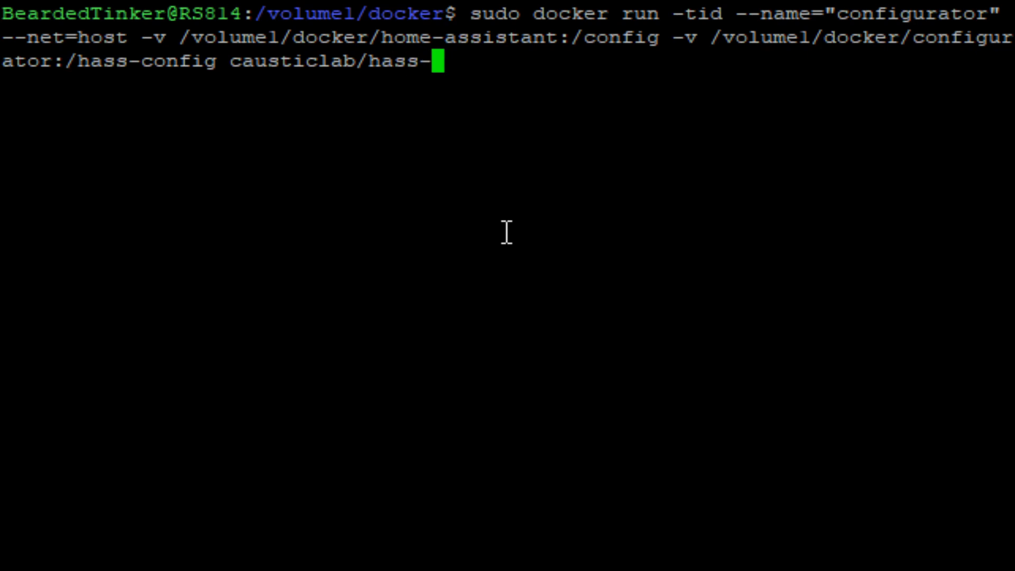
{"action": "type", "text": "configurator"}
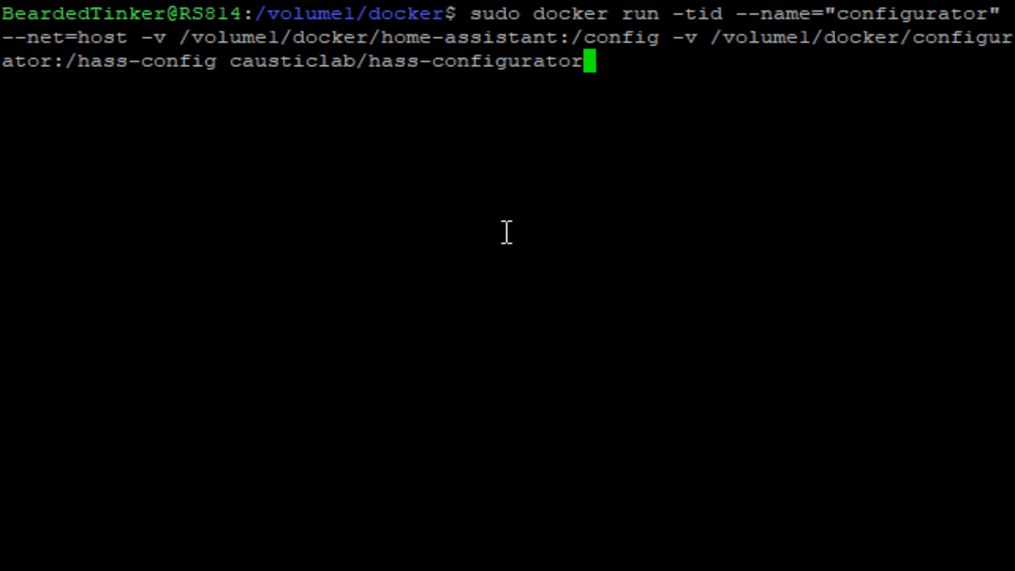
{"action": "type", "text": "-"}
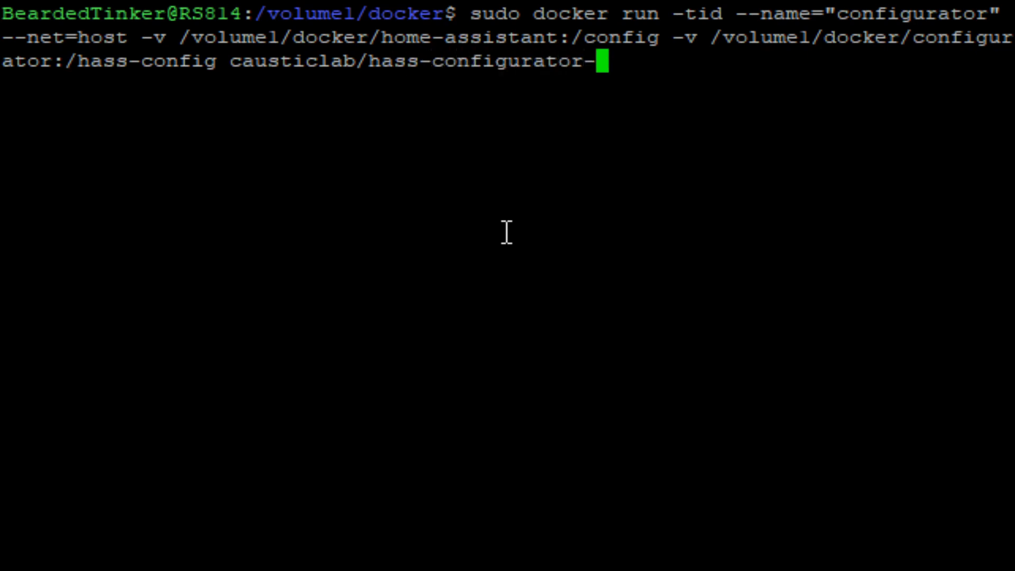
{"action": "type", "text": "docker:"}
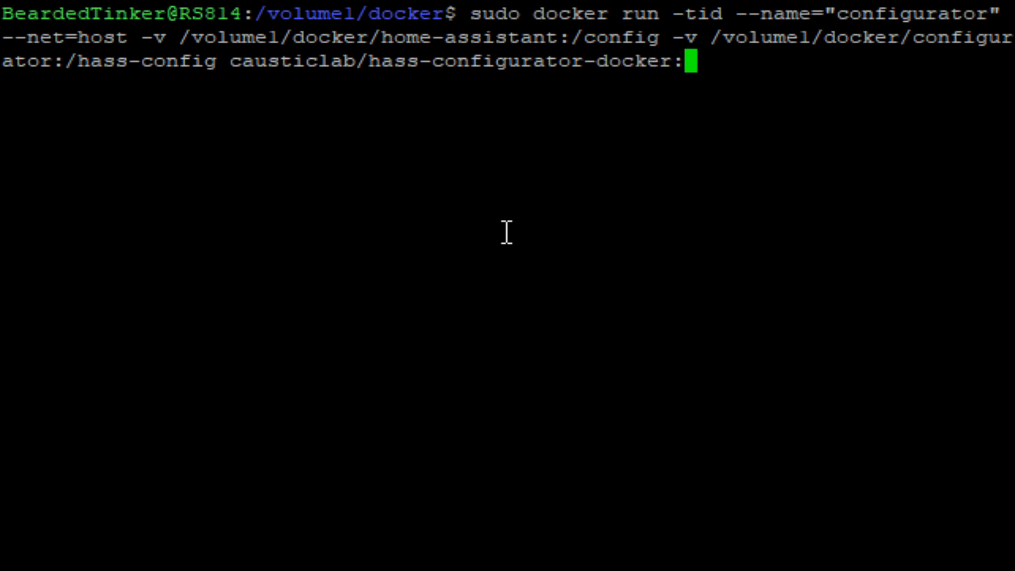
{"action": "type", "text": "x86"}
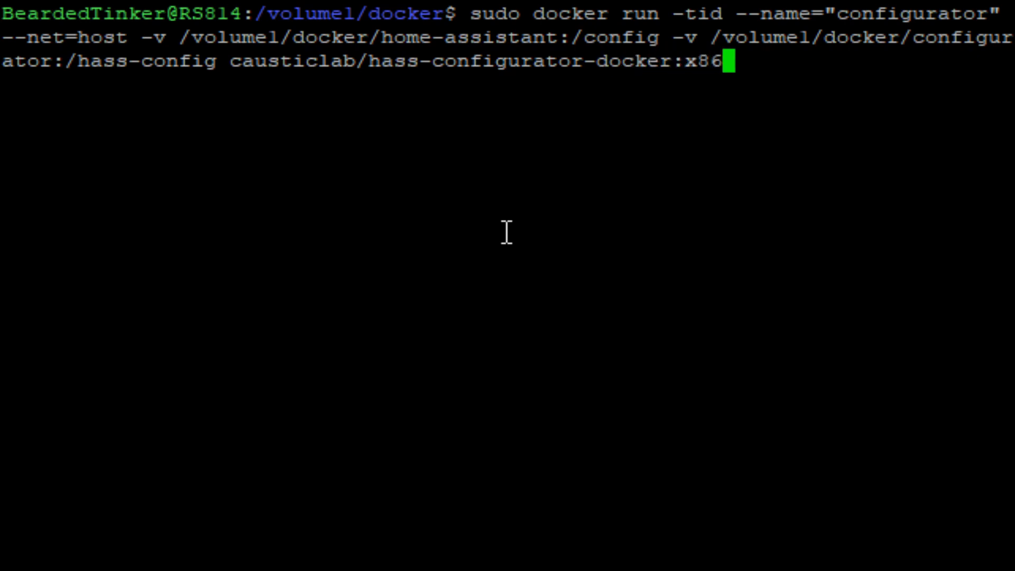
{"action": "type", "text": "_64"}
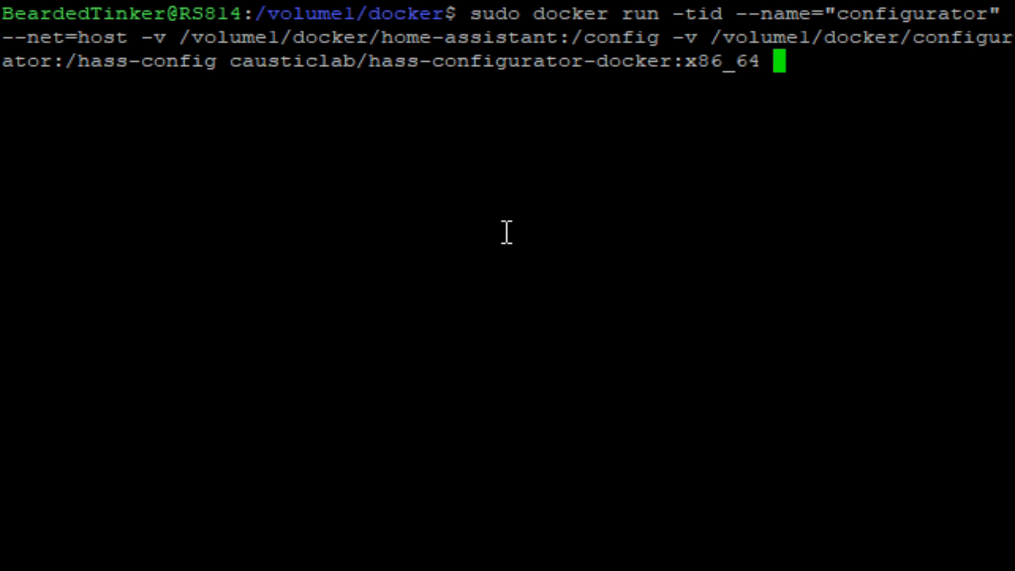
{"action": "key", "text": "Return"}
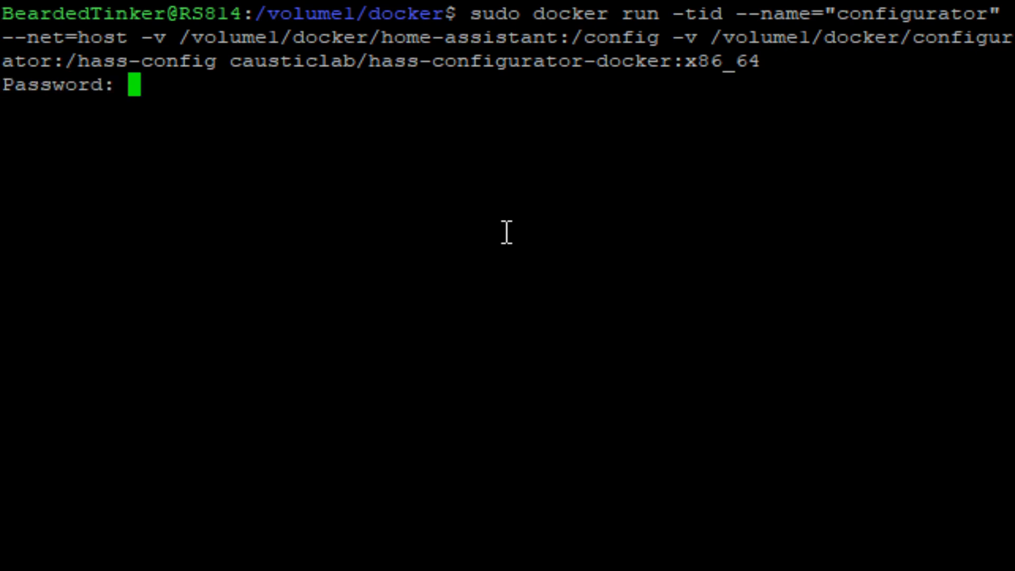
{"action": "key", "text": "Return"}
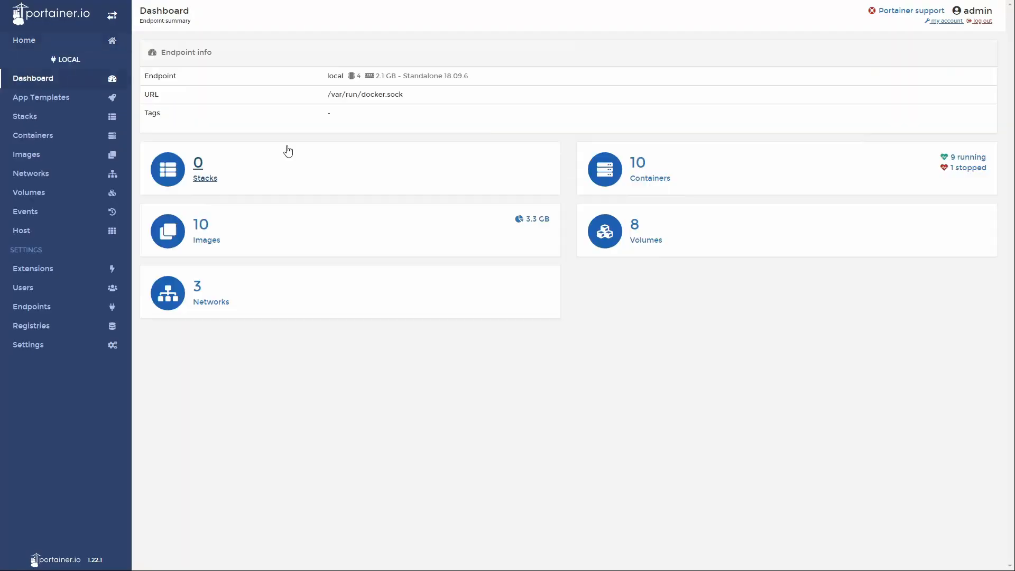
{"action": "mouse_move", "coordinate": [641, 180]}
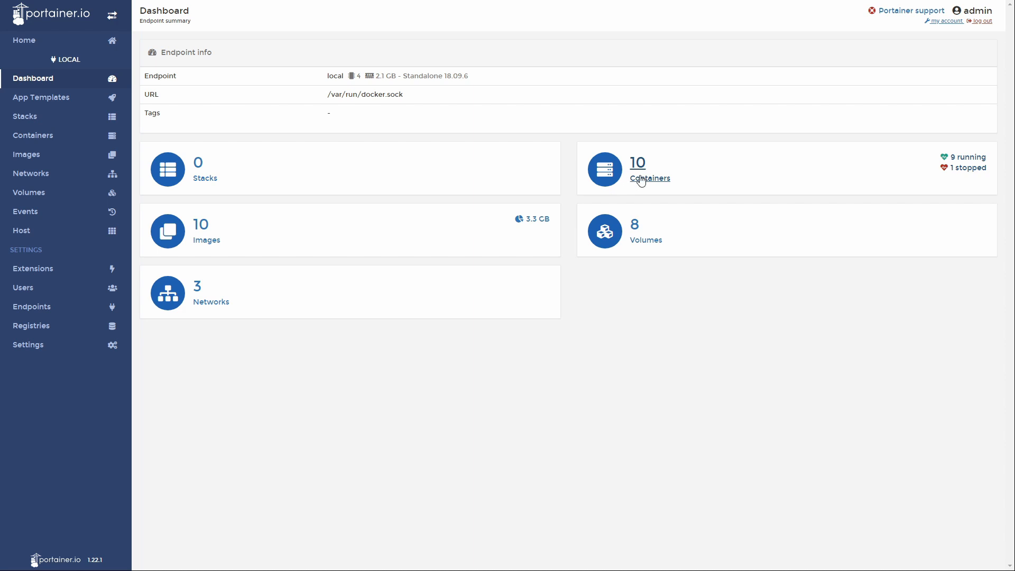
- Show Portainer's container list where the configurator container appears running
{"action": "left_click", "coordinate": [649, 179]}
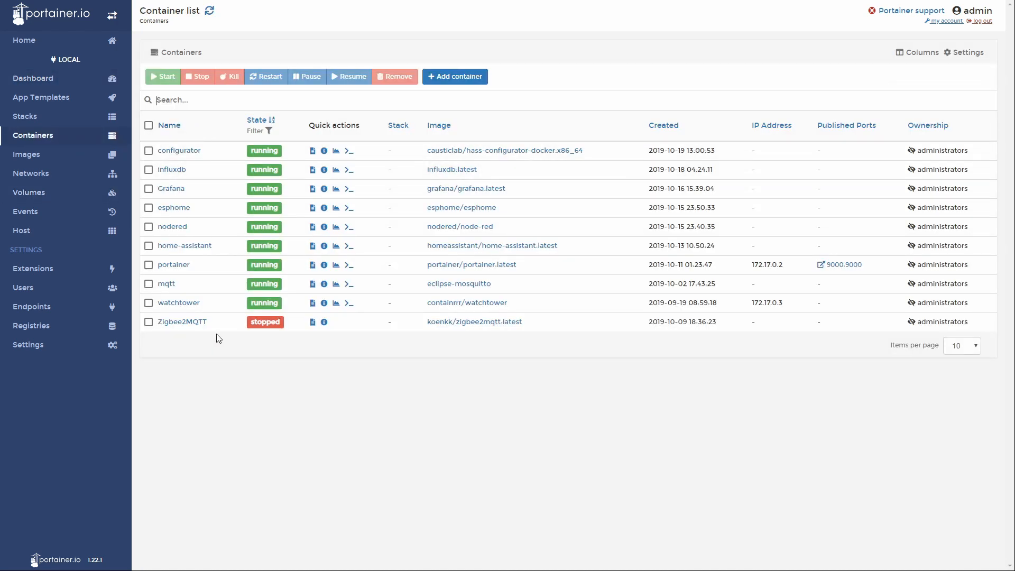
{"action": "mouse_move", "coordinate": [220, 323]}
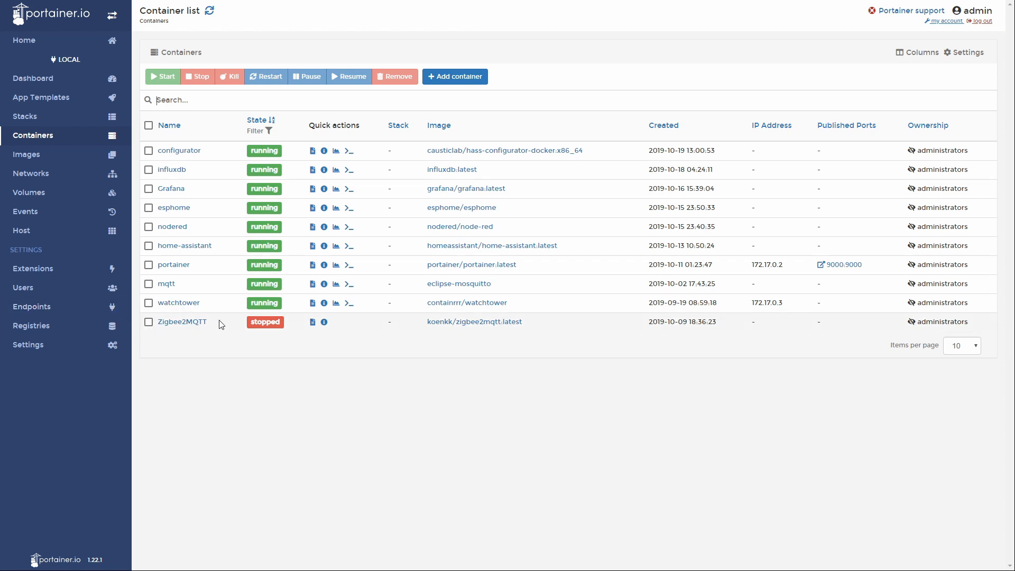
{"action": "mouse_move", "coordinate": [210, 337]}
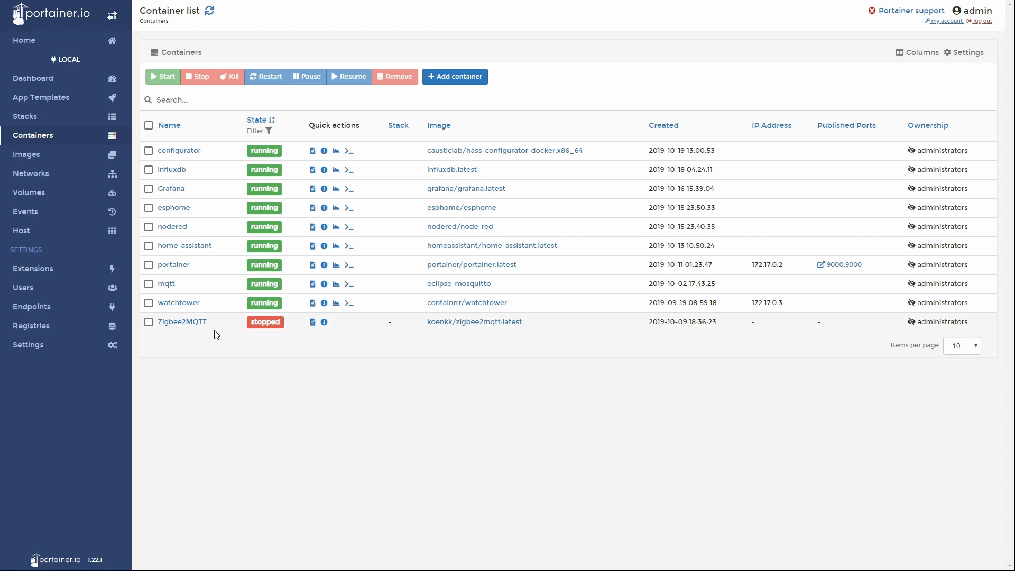
{"action": "mouse_move", "coordinate": [178, 150]}
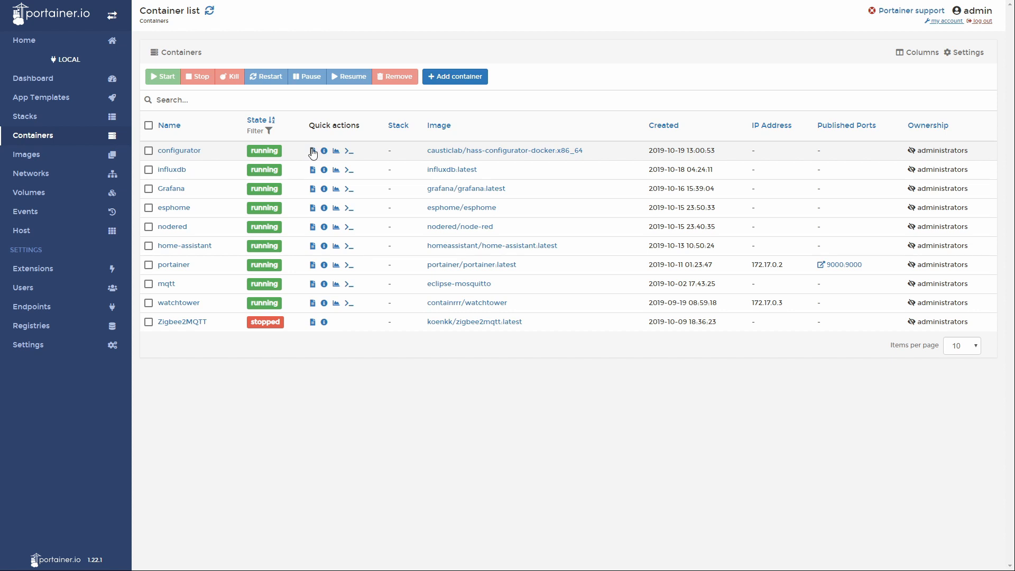
- View the configurator container's logs showing it listening on port 3218
{"action": "left_click", "coordinate": [336, 150]}
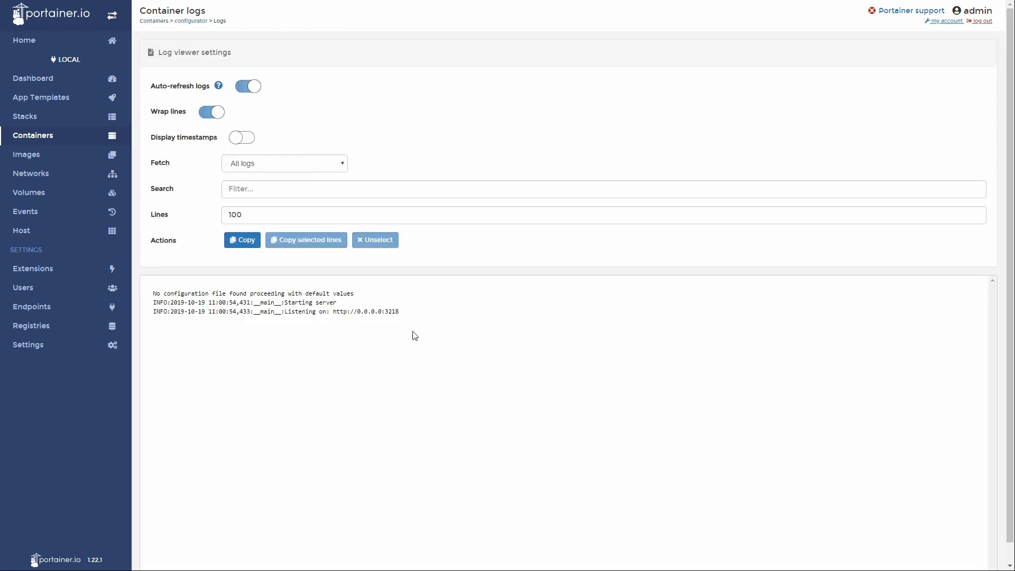
{"action": "mouse_move", "coordinate": [162, 310]}
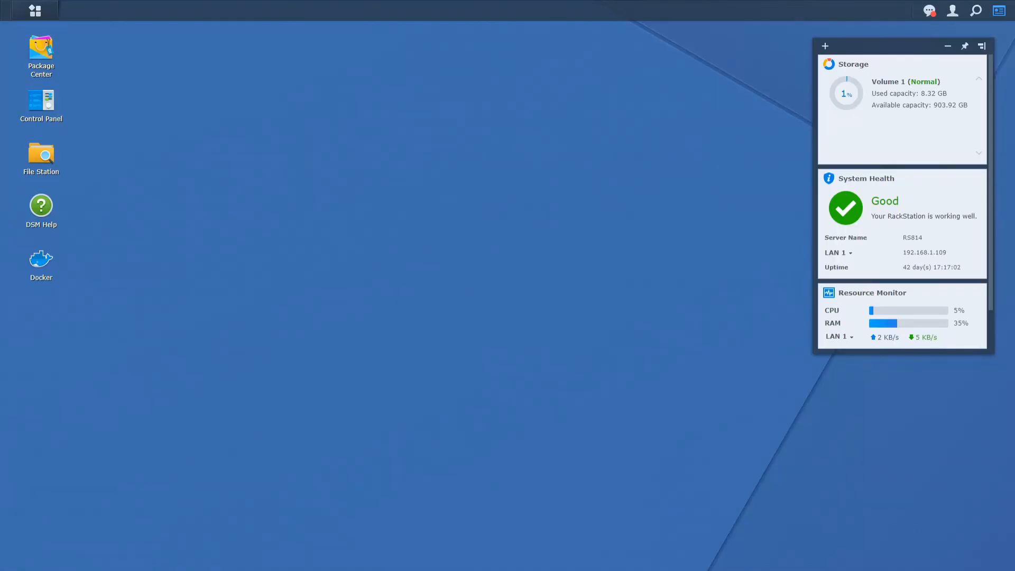
{"action": "mouse_move", "coordinate": [331, 264]}
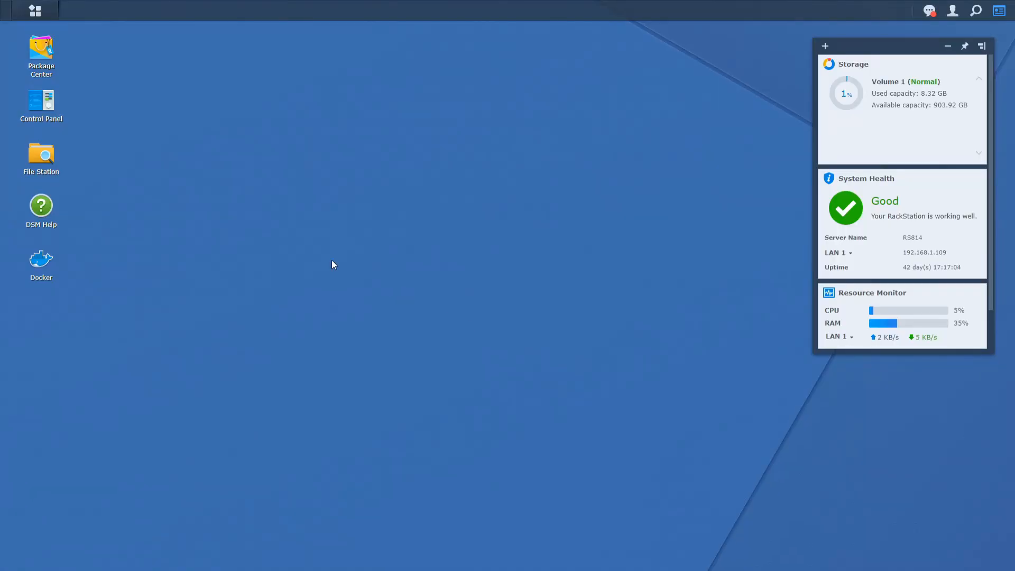
- Launch File Station to browse to docker > home-assistant and open configuration.yaml
{"action": "double_click", "coordinate": [40, 159]}
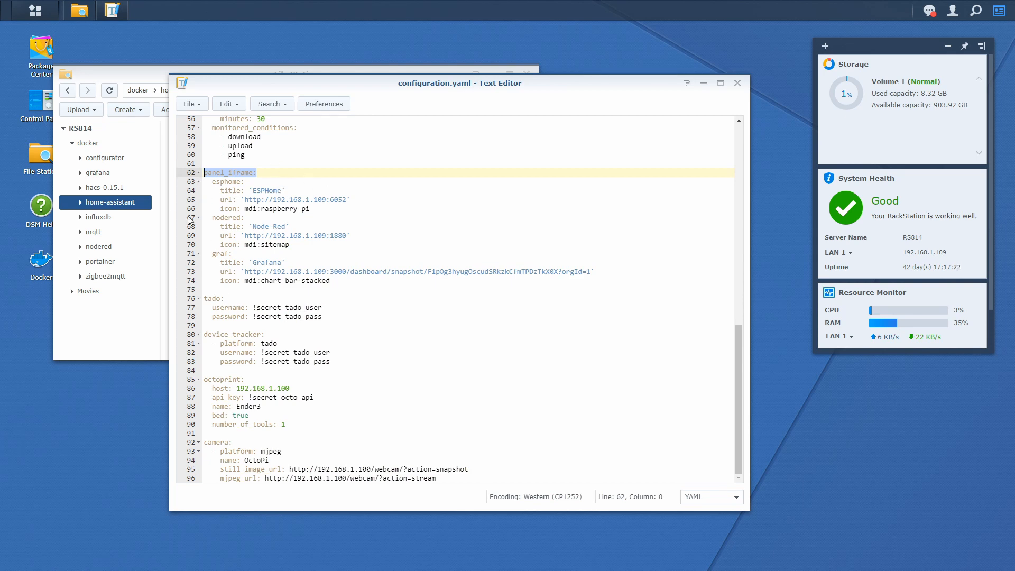
{"action": "left_click", "coordinate": [351, 279]}
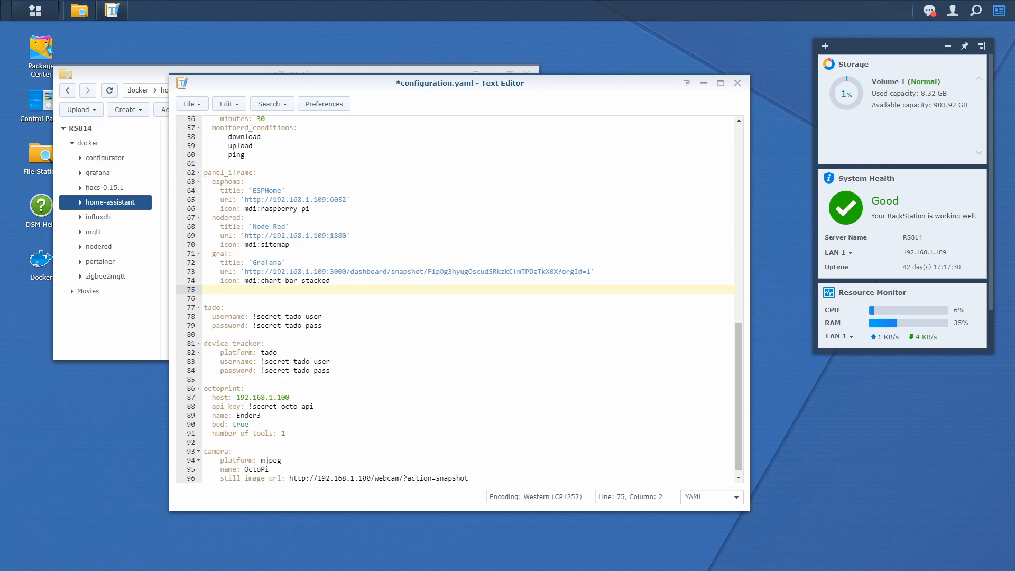
{"action": "type", "text": "cofigurator:"}
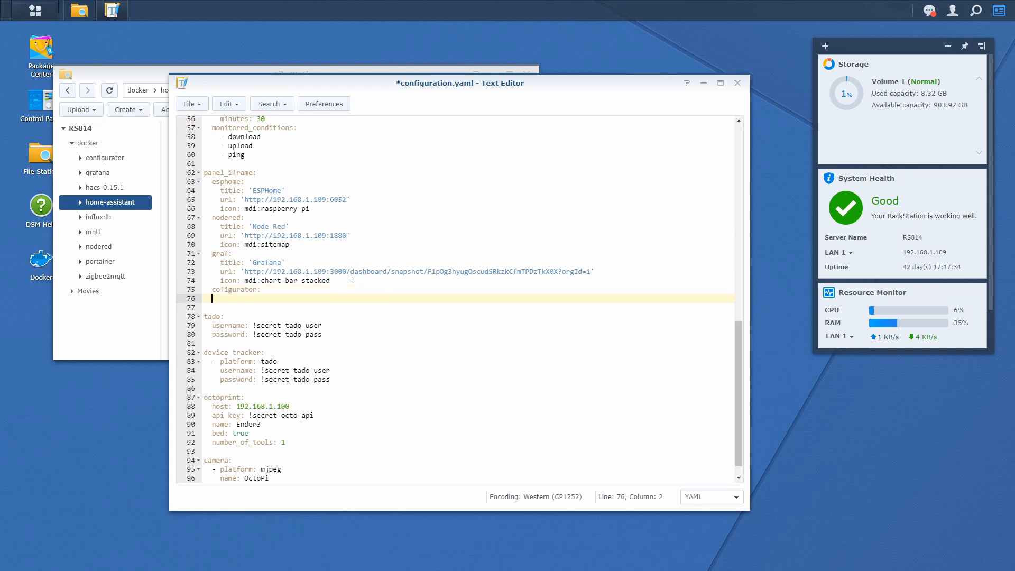
{"action": "type", "text": "t"}
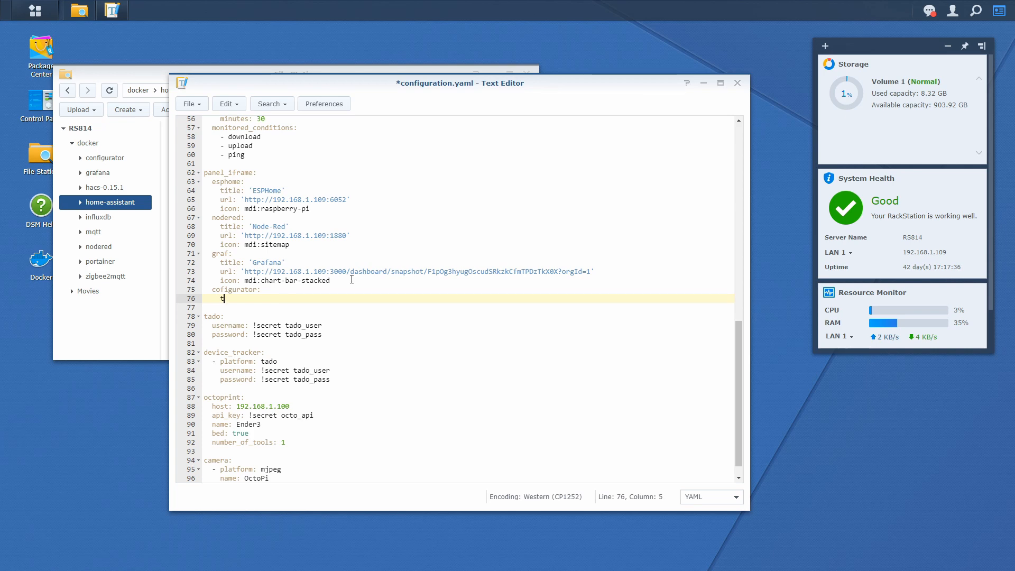
{"action": "type", "text": "itle: '"}
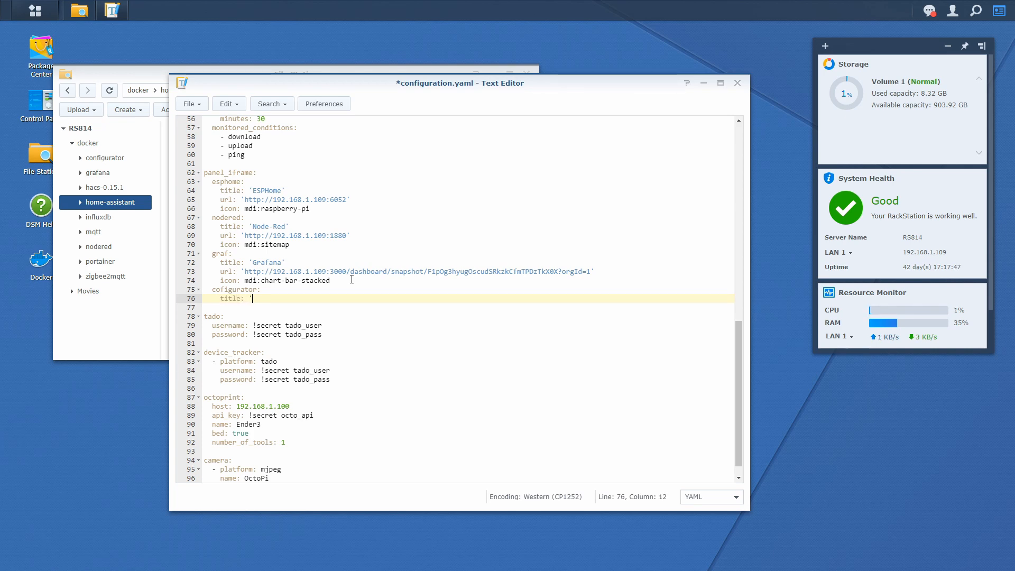
{"action": "type", "text": "Con"}
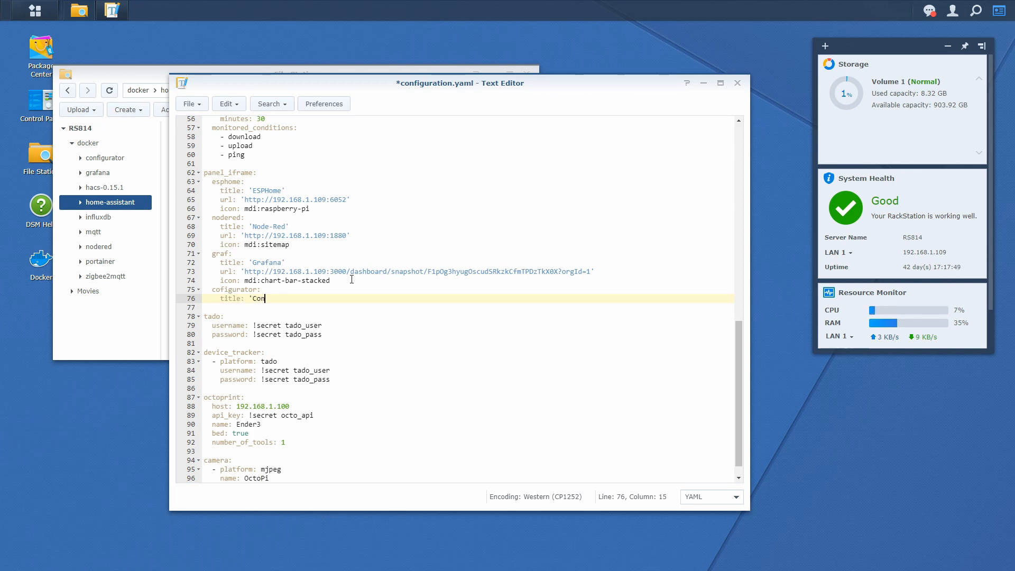
{"action": "type", "text": "figurator"}
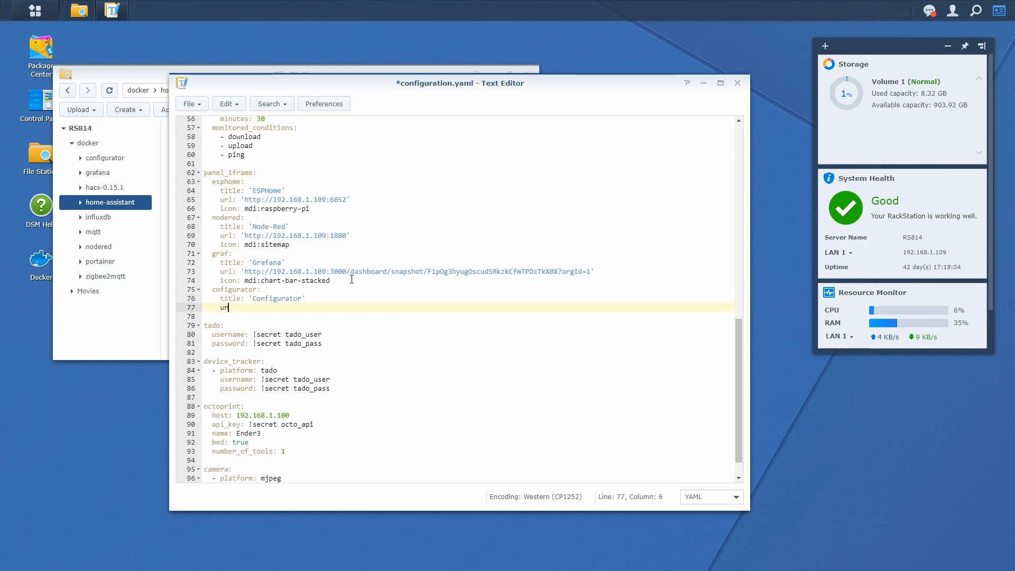
{"action": "type", "text": "l: '"}
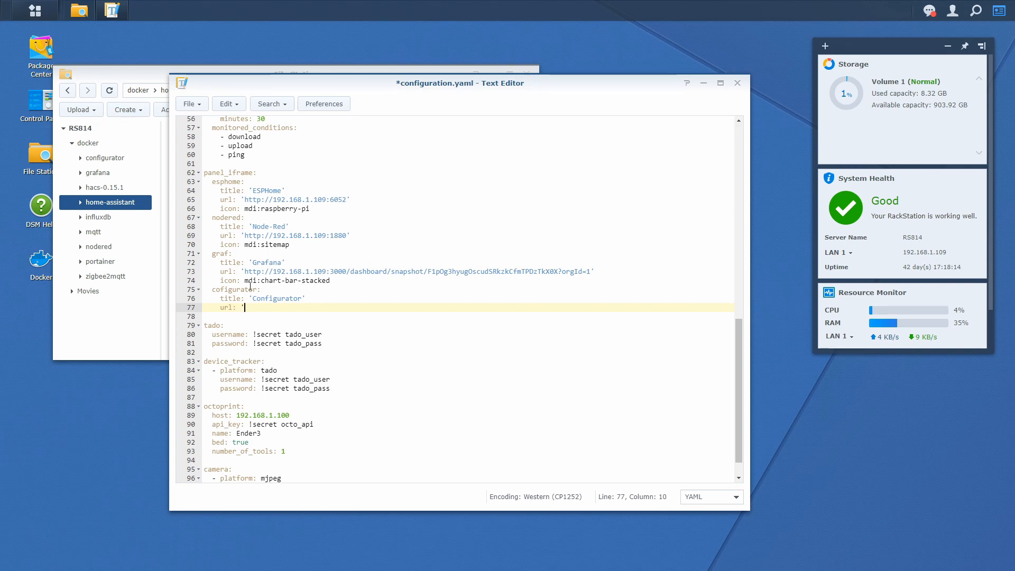
{"action": "type", "text": "http://"}
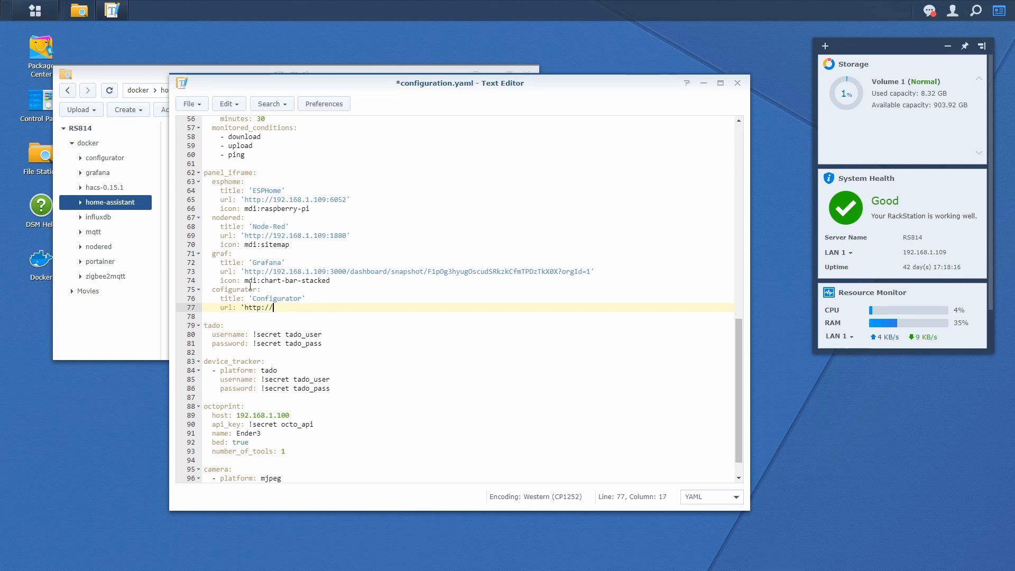
{"action": "type", "text": "192.168.1.109"}
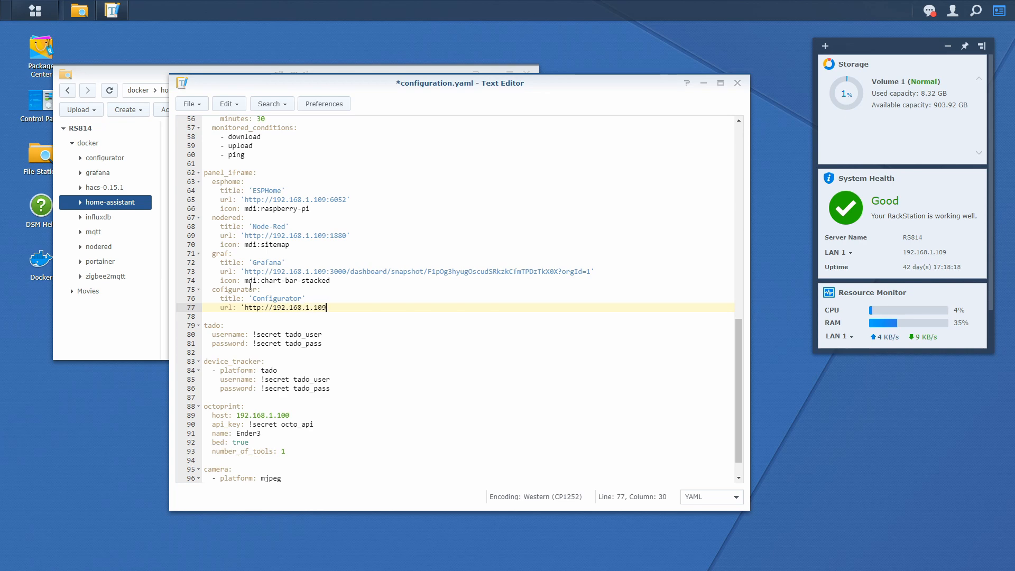
{"action": "type", "text": ":3218'"}
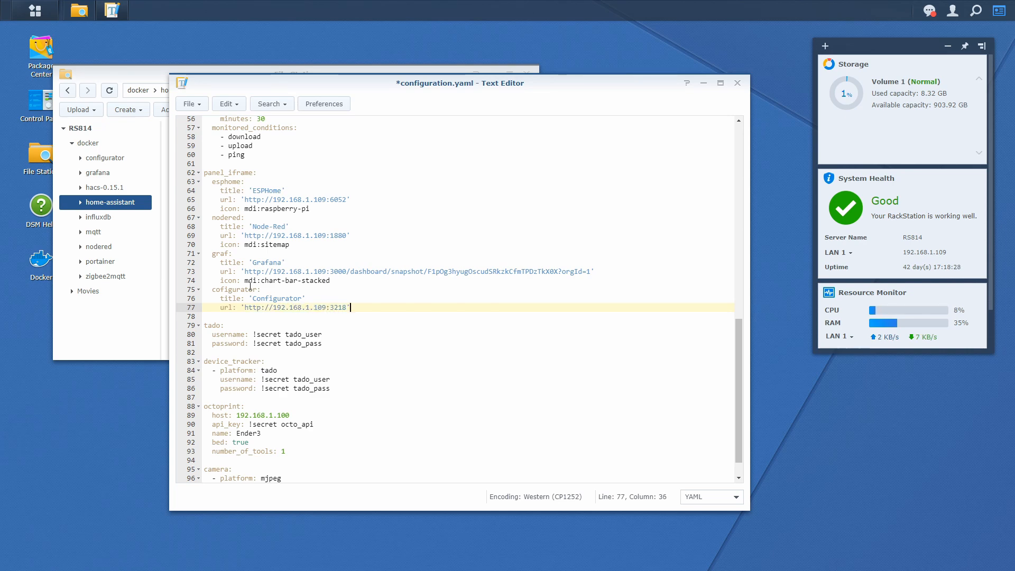
- Give the Configurator panel entry the icon mdi:wrench on a new line
{"action": "key", "text": "Return"}
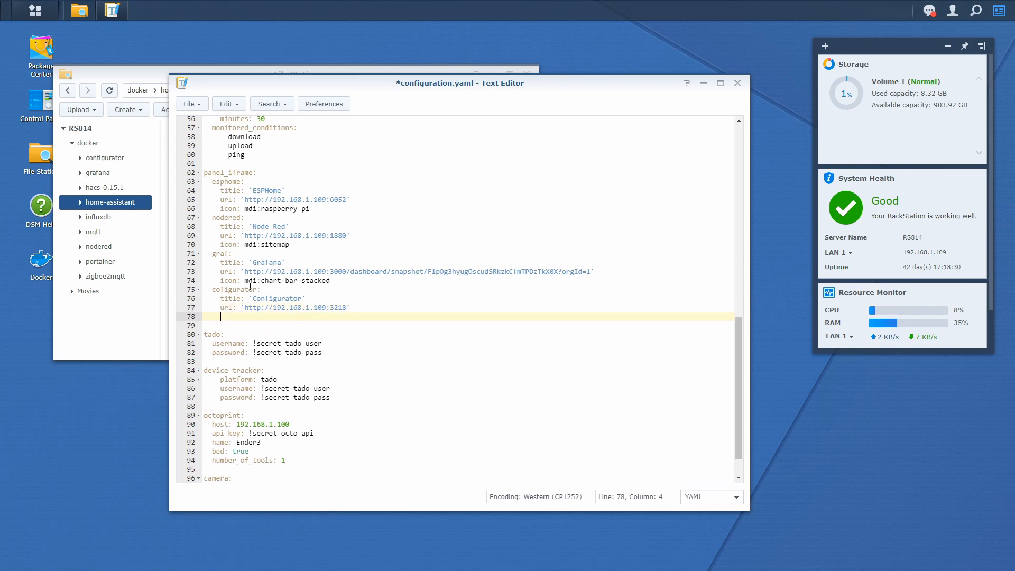
{"action": "type", "text": "id"}
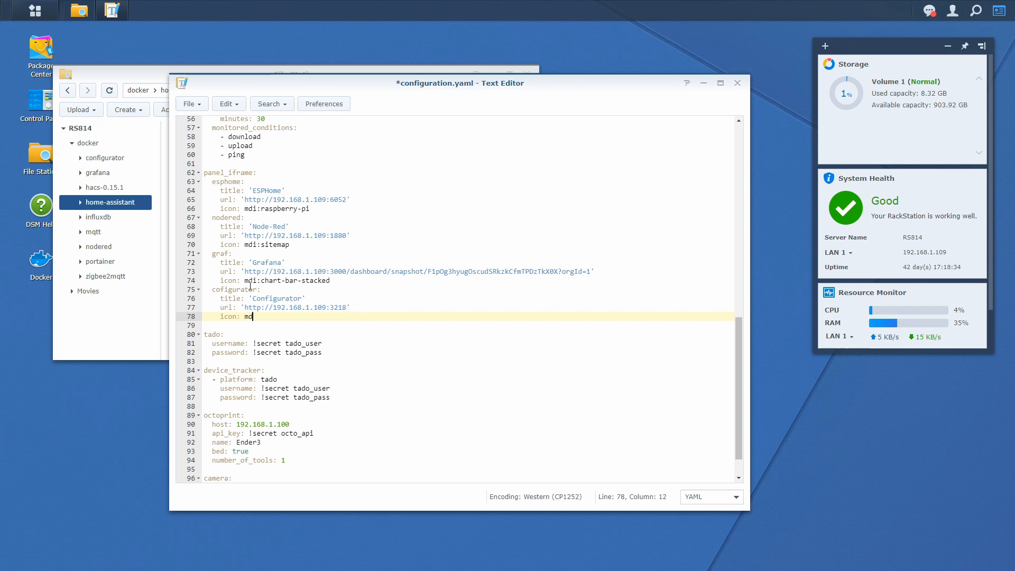
{"action": "type", "text": "i:"}
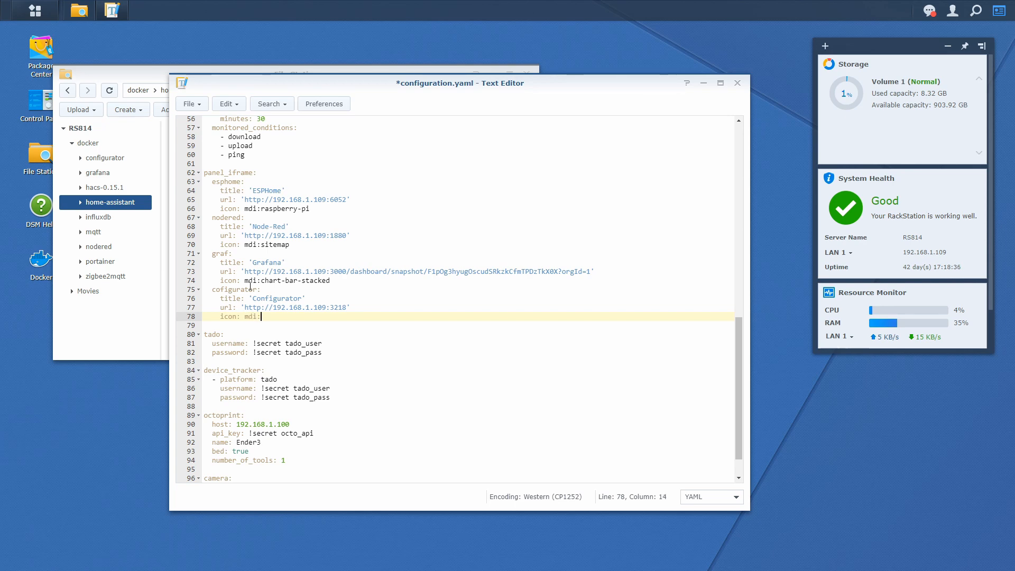
{"action": "type", "text": "wre"}
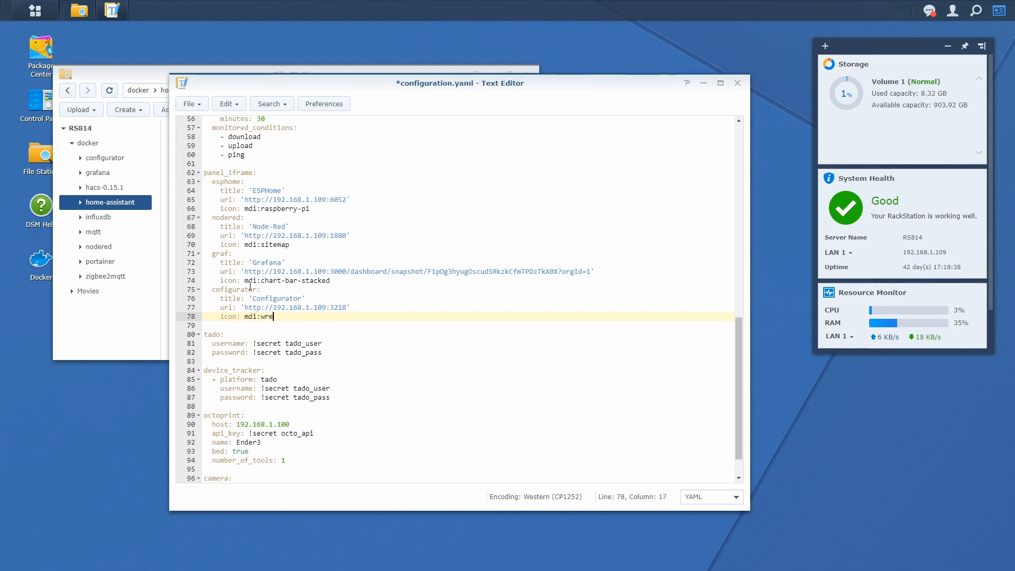
{"action": "type", "text": "nch"}
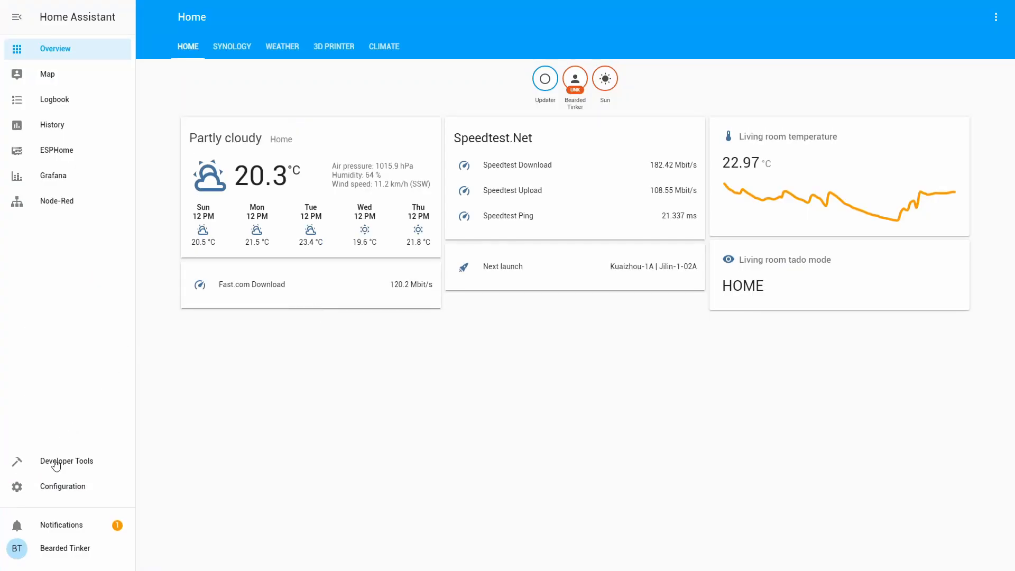
- Run Check Config from Configuration > Server Control to validate the edited configuration.yaml
{"action": "left_click", "coordinate": [62, 486]}
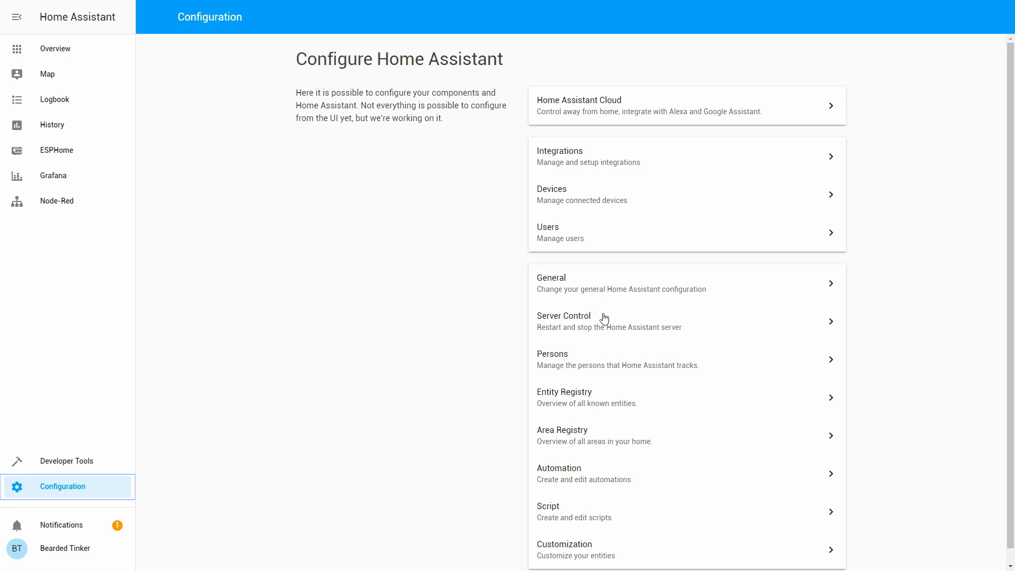
{"action": "left_click", "coordinate": [563, 320]}
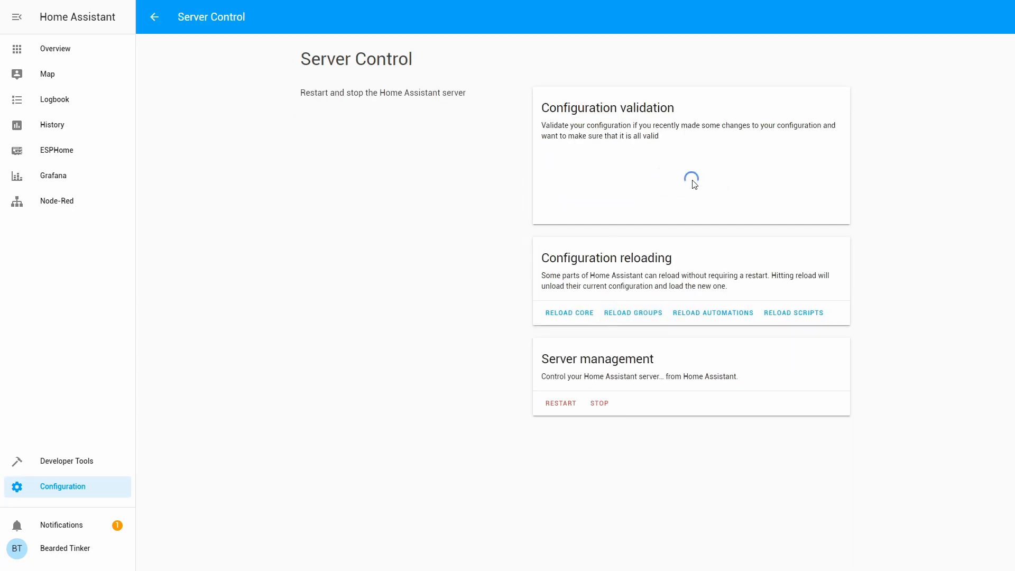
{"action": "left_click", "coordinate": [691, 187]}
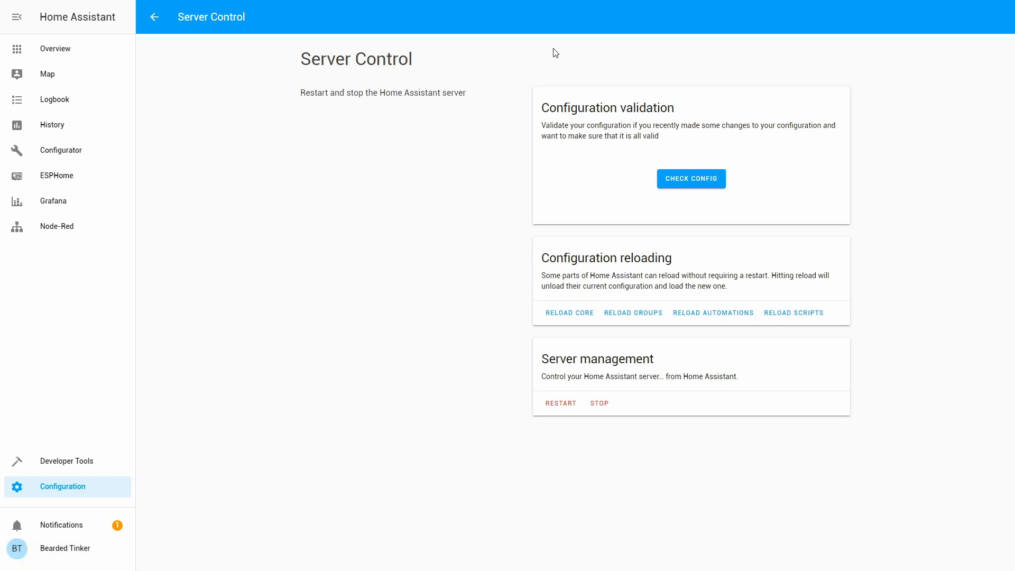
{"action": "mouse_move", "coordinate": [361, 96]}
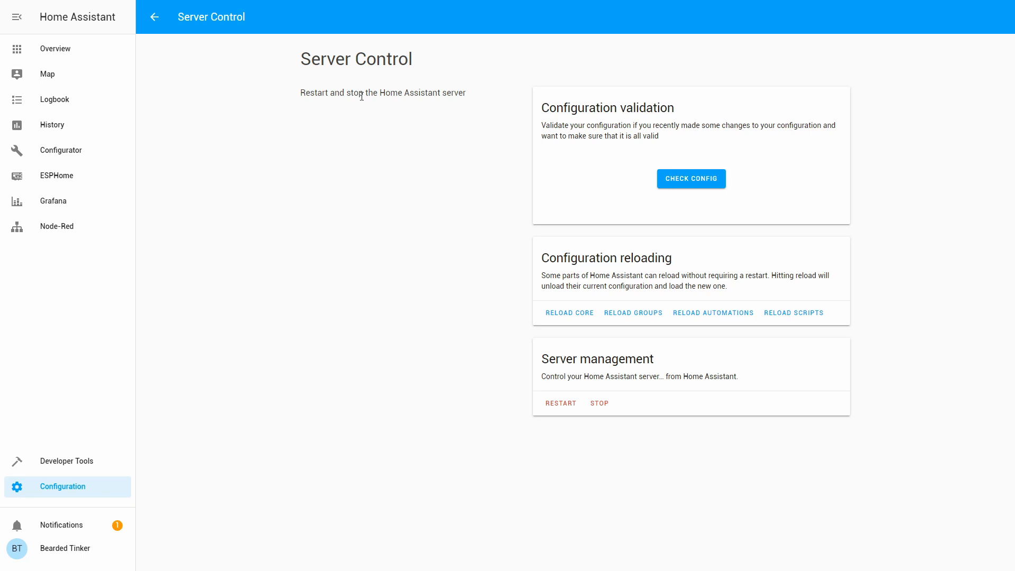
{"action": "mouse_move", "coordinate": [74, 162]}
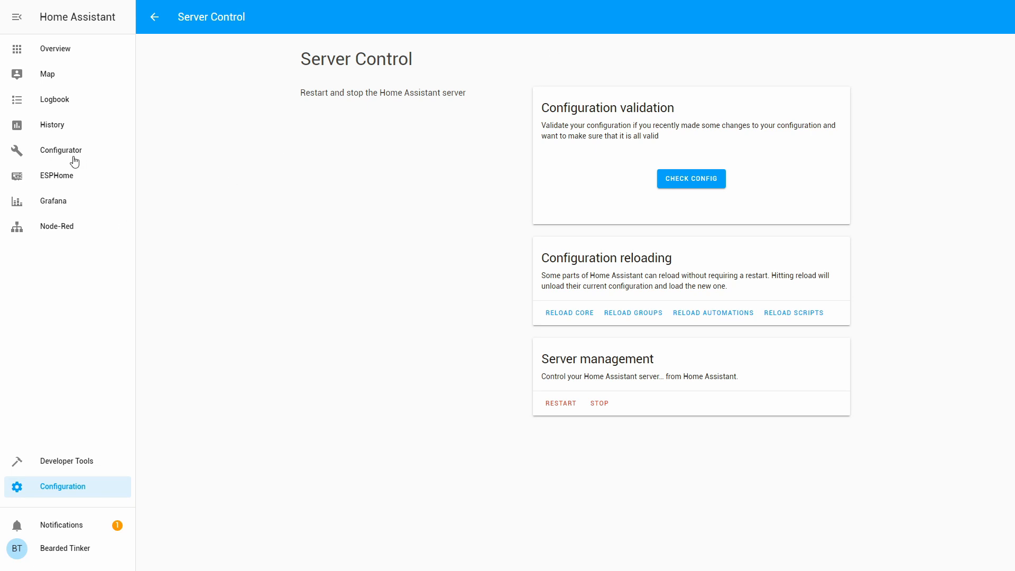
- Enter the new Configurator sidebar panel and browse up to the config/ folder
{"action": "left_click", "coordinate": [61, 150]}
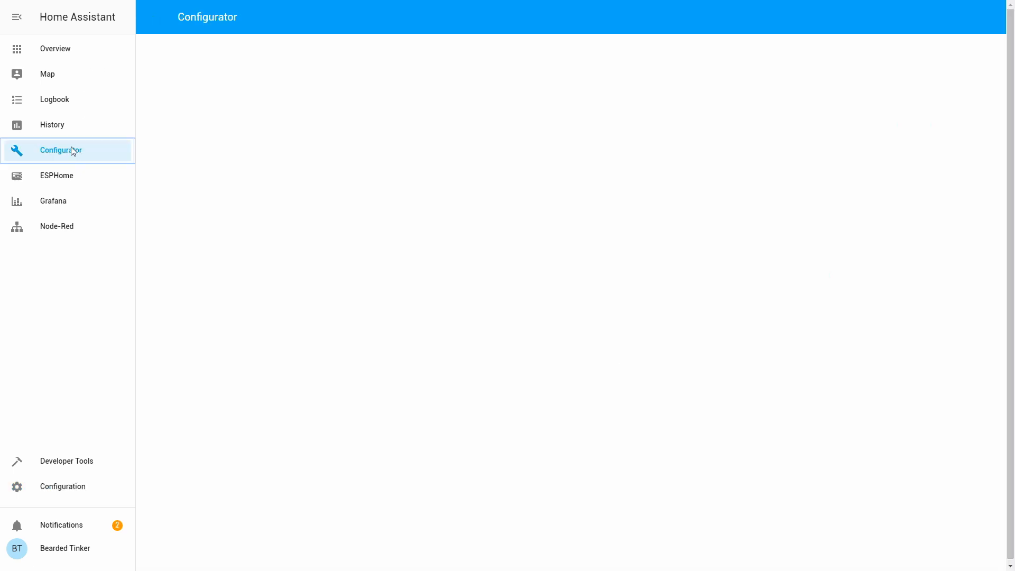
{"action": "left_click", "coordinate": [60, 150]}
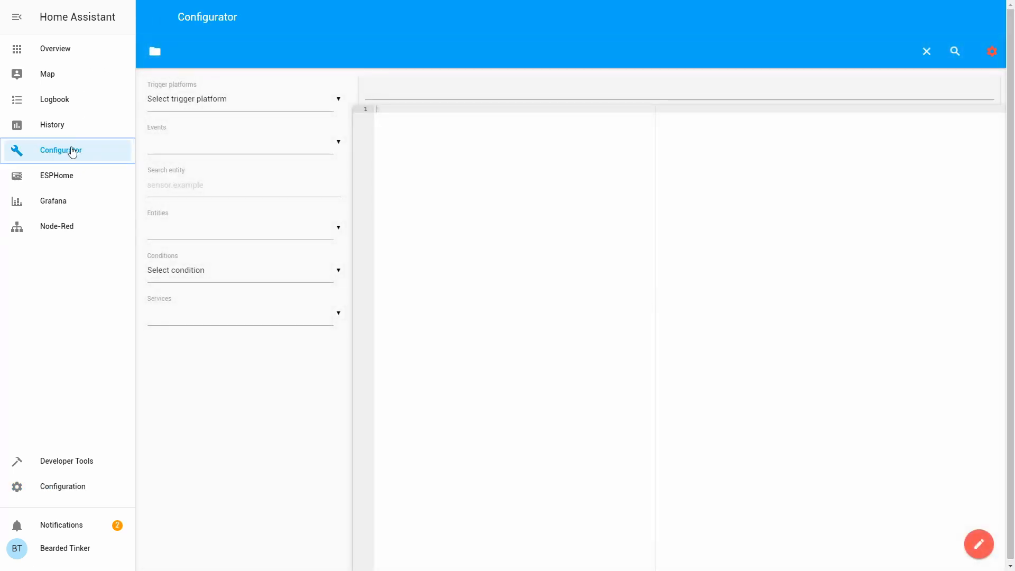
{"action": "mouse_move", "coordinate": [635, 76]}
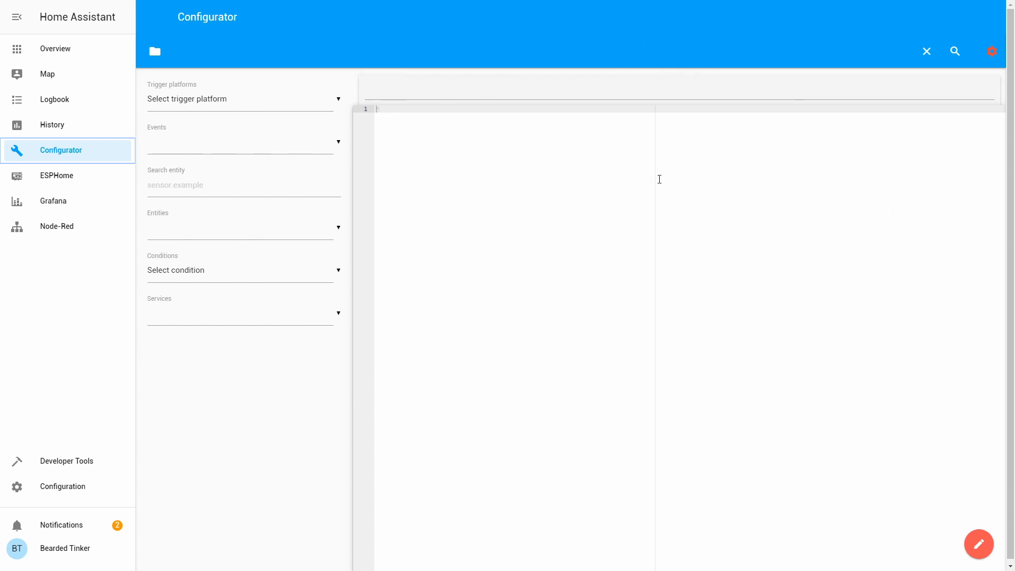
{"action": "mouse_move", "coordinate": [398, 269]}
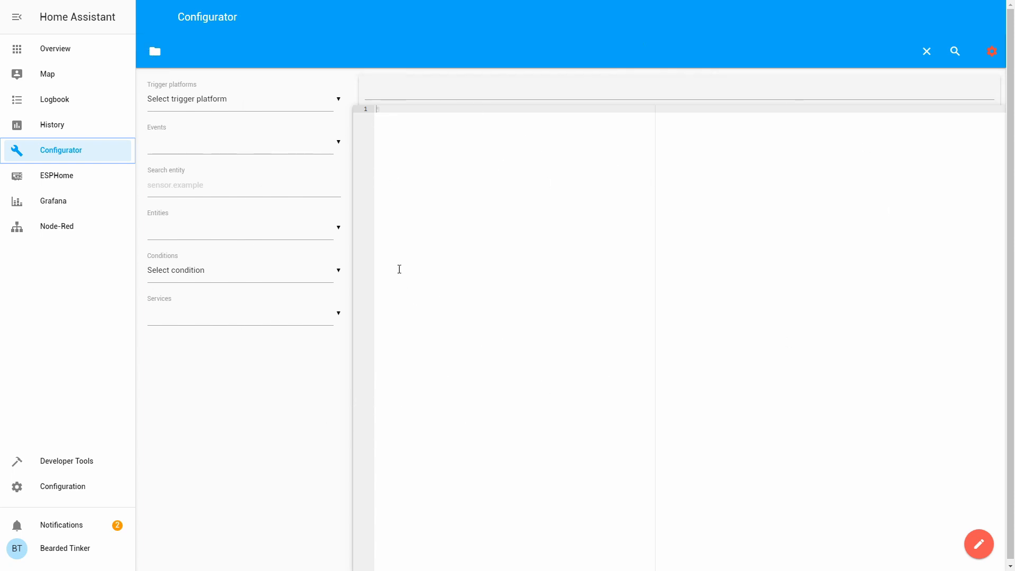
{"action": "mouse_move", "coordinate": [153, 51]}
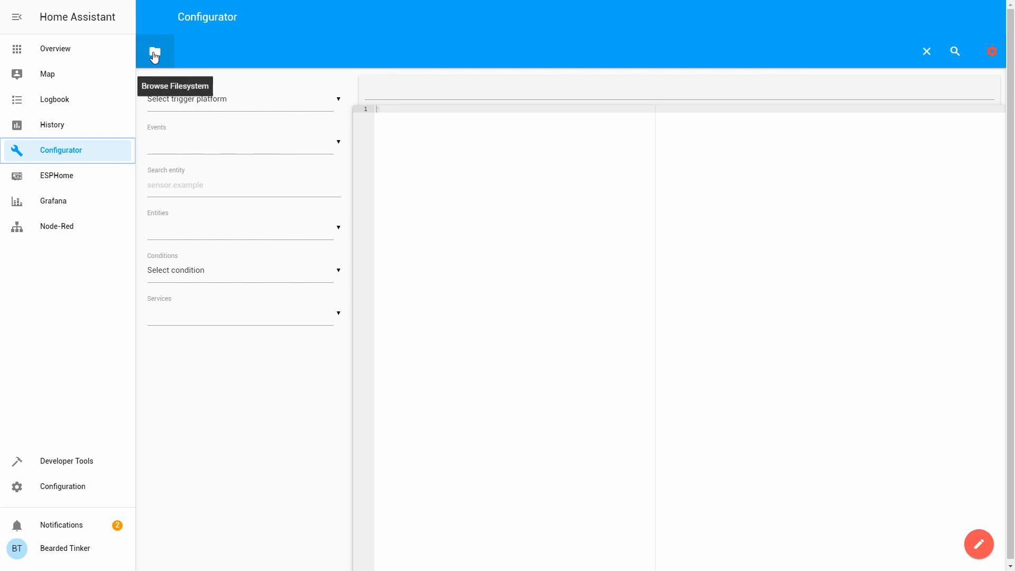
{"action": "left_click", "coordinate": [155, 51]}
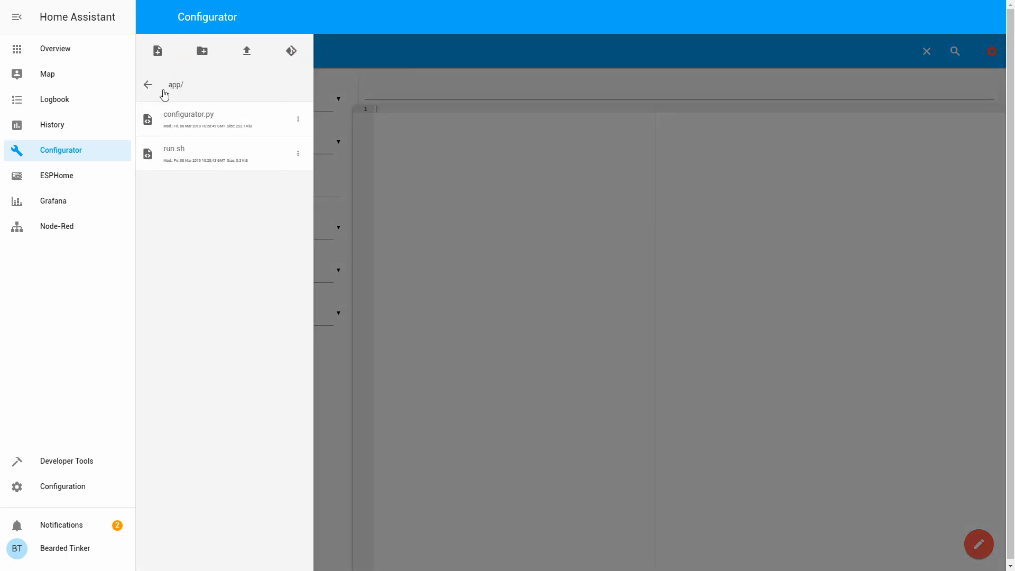
{"action": "left_click", "coordinate": [147, 84]}
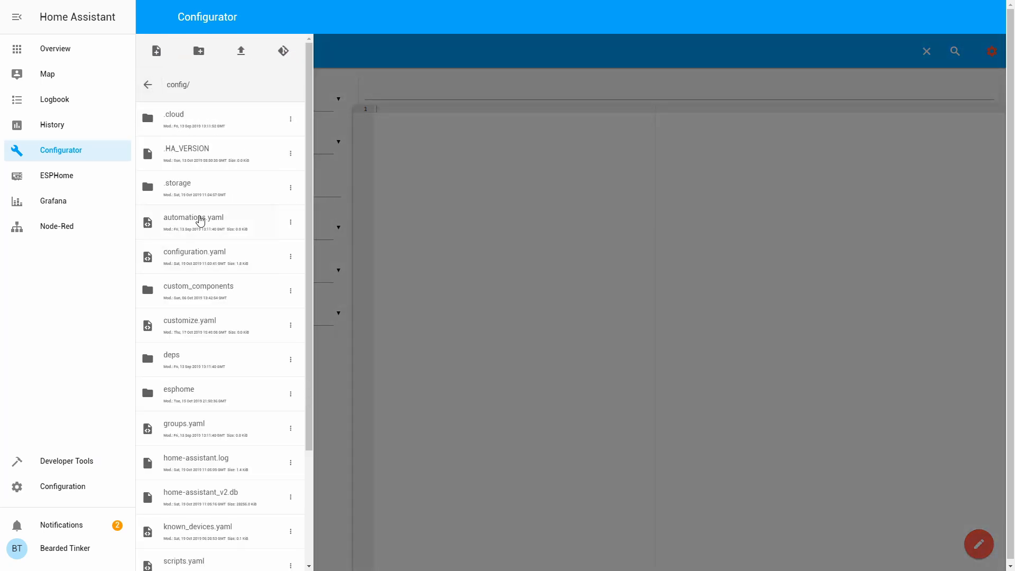
- Load configuration.yaml in the Configurator editor and view its panel_iframe entries
{"action": "scroll", "scroll_direction": "down", "scroll_amount": 3}
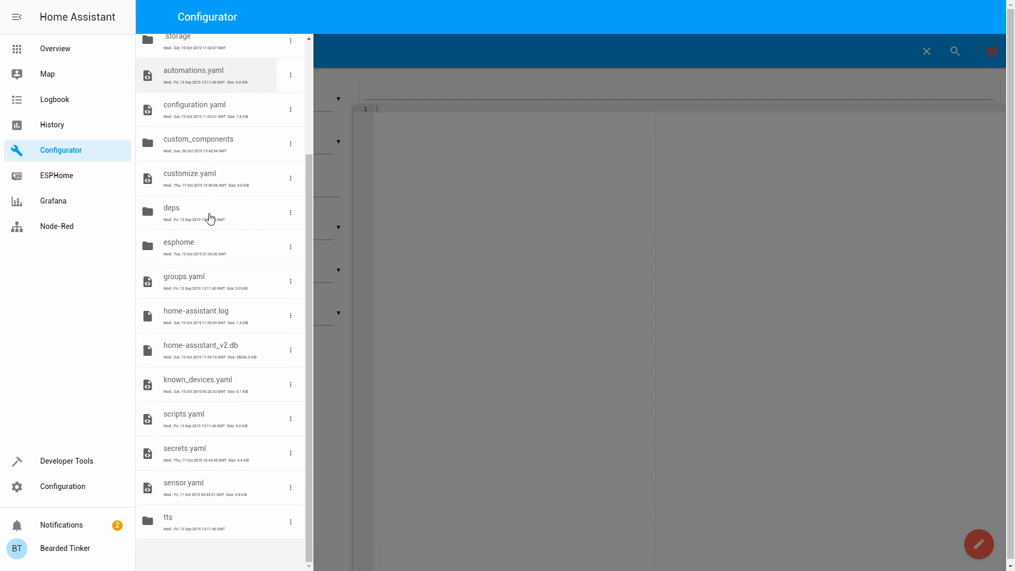
{"action": "mouse_move", "coordinate": [181, 192]}
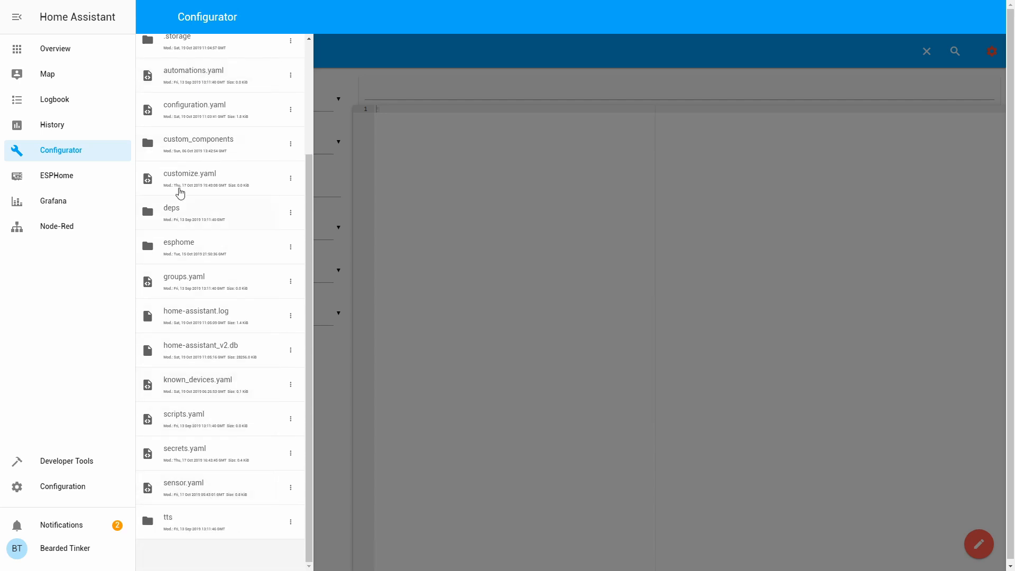
{"action": "scroll", "scroll_direction": "up", "scroll_amount": 3}
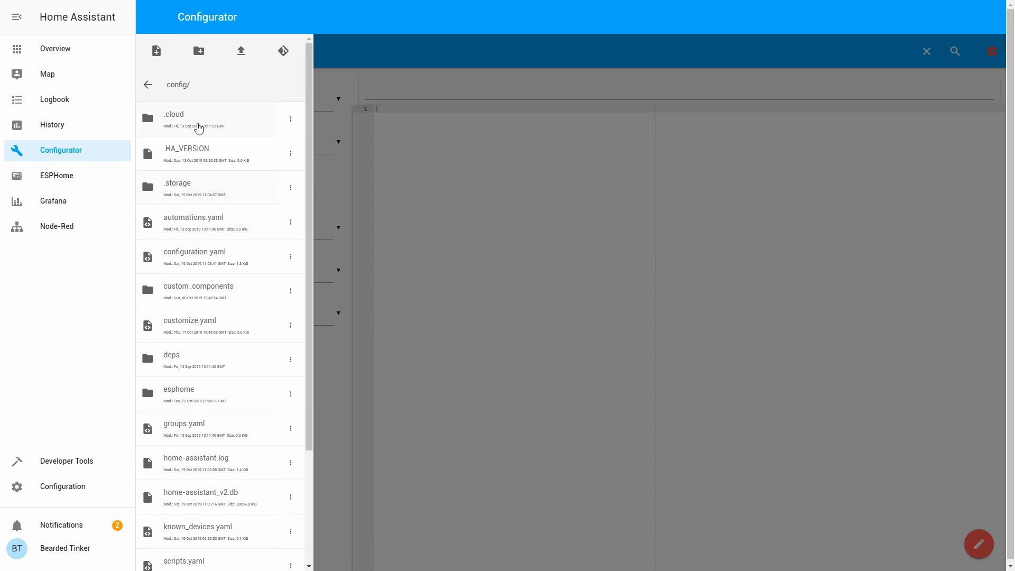
{"action": "scroll", "scroll_direction": "down", "scroll_amount": 3}
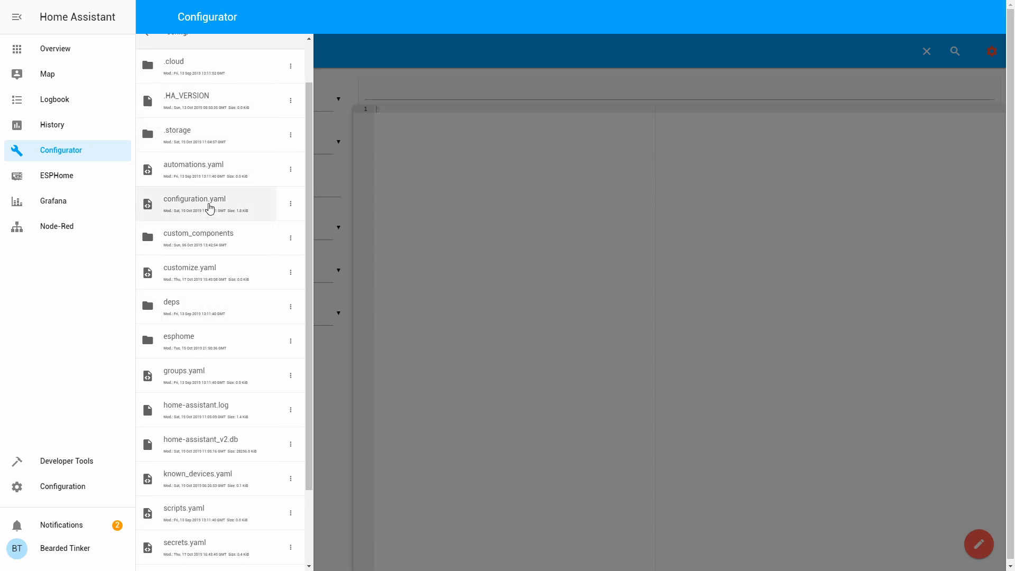
{"action": "left_click", "coordinate": [194, 198]}
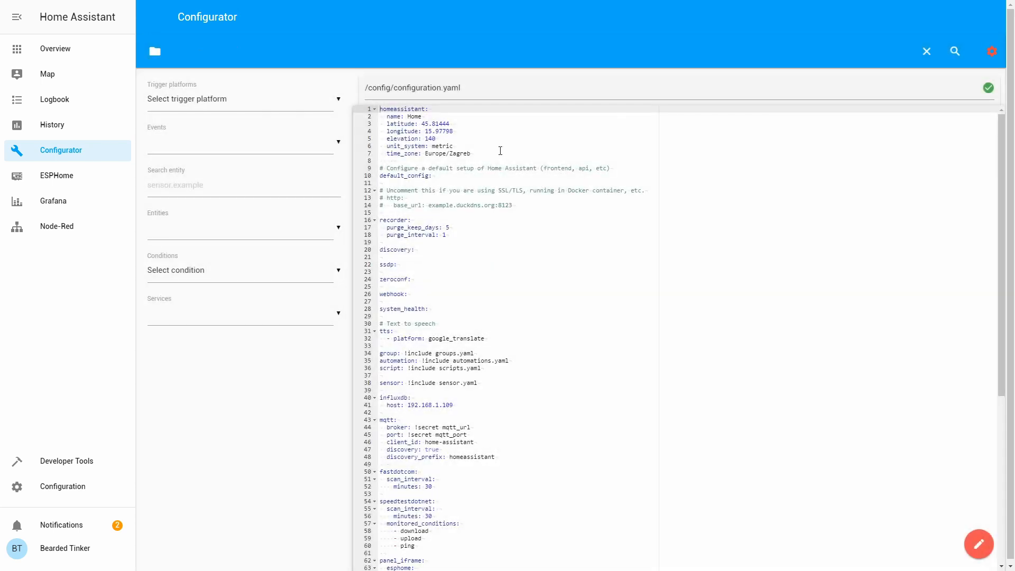
{"action": "scroll", "scroll_direction": "down", "scroll_amount": 3}
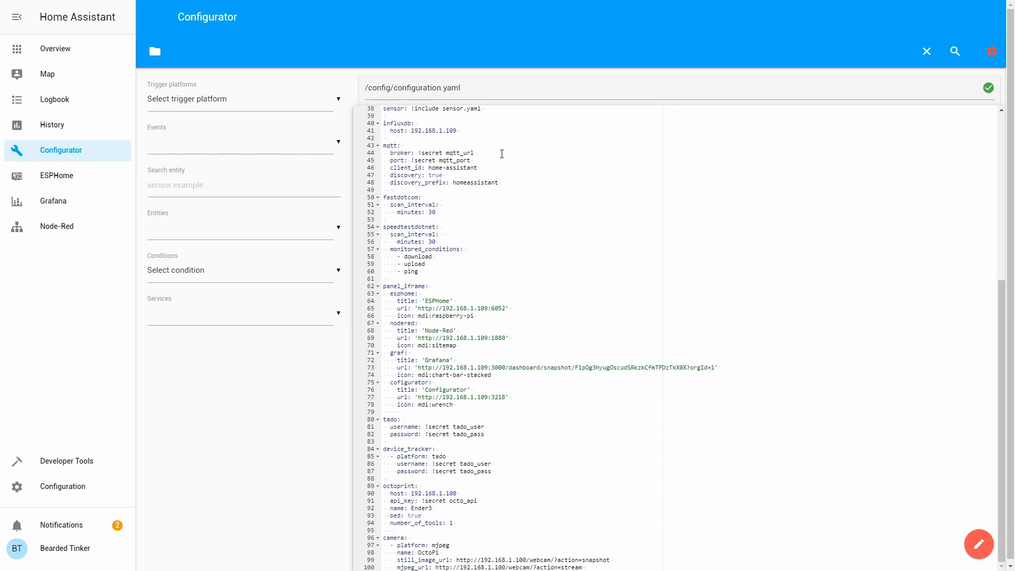
{"action": "mouse_move", "coordinate": [473, 459]}
{"action": "type", "text": "n"}
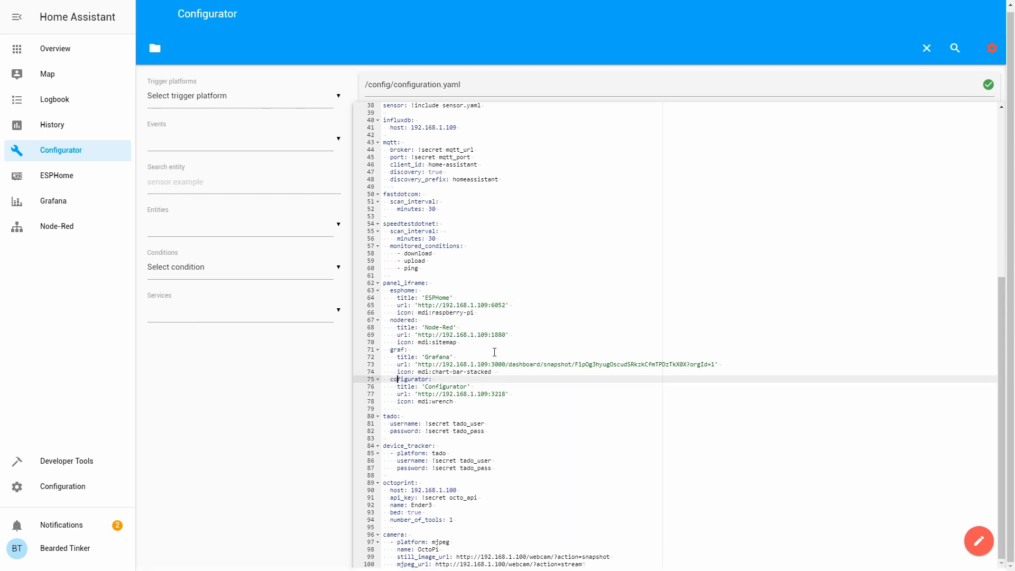
{"action": "mouse_move", "coordinate": [560, 319]}
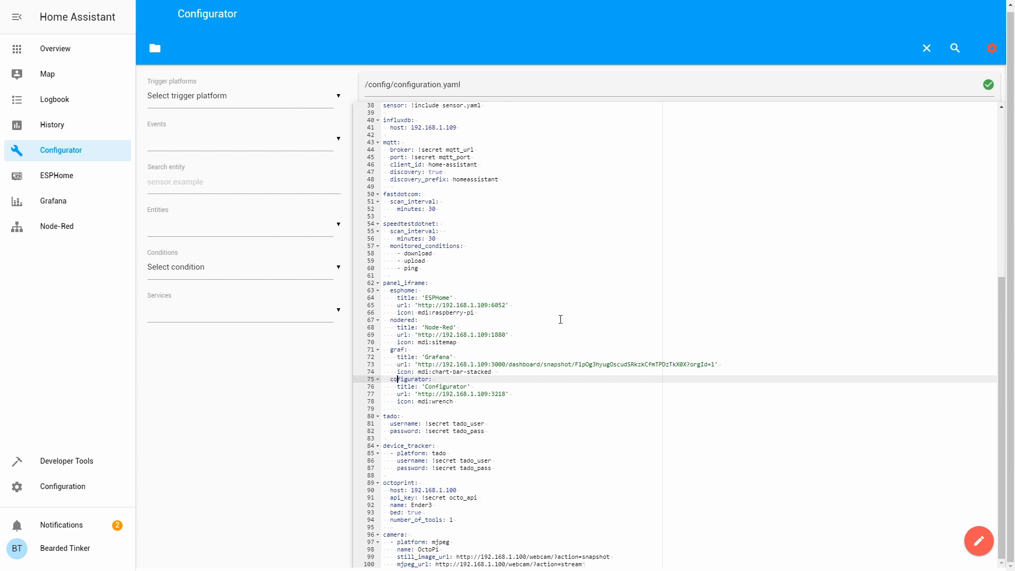